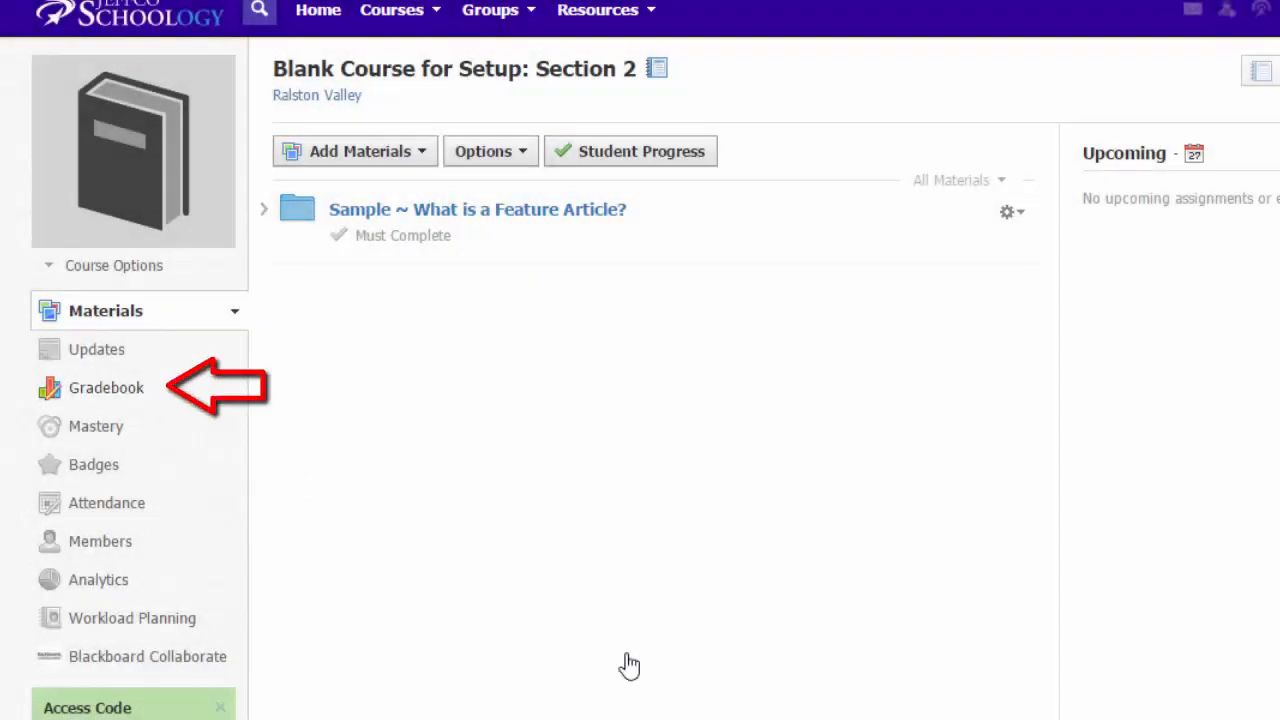
Open the course Gradebook, then its Grade Setup page.
left_click(105, 387)
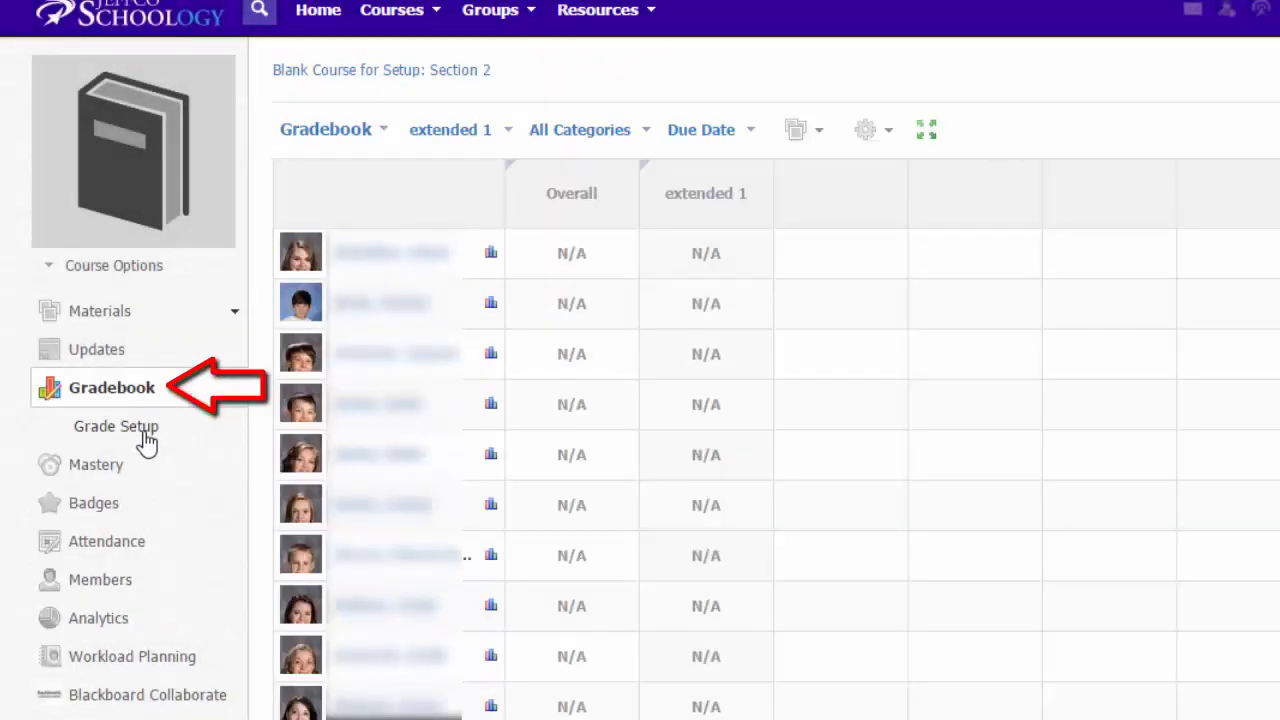
left_click(115, 427)
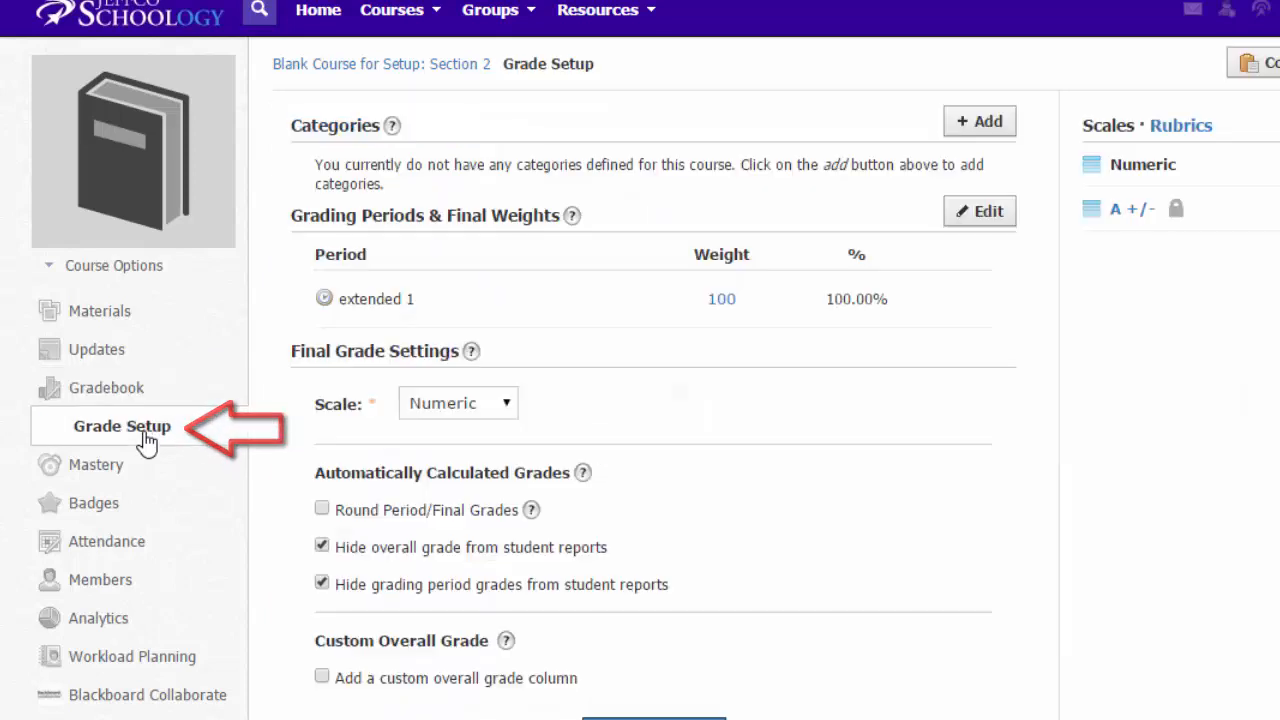
Add categories Everything, Homework, Tests/Quizzes and In-Class Activities, each weighted 100.
left_click(979, 211)
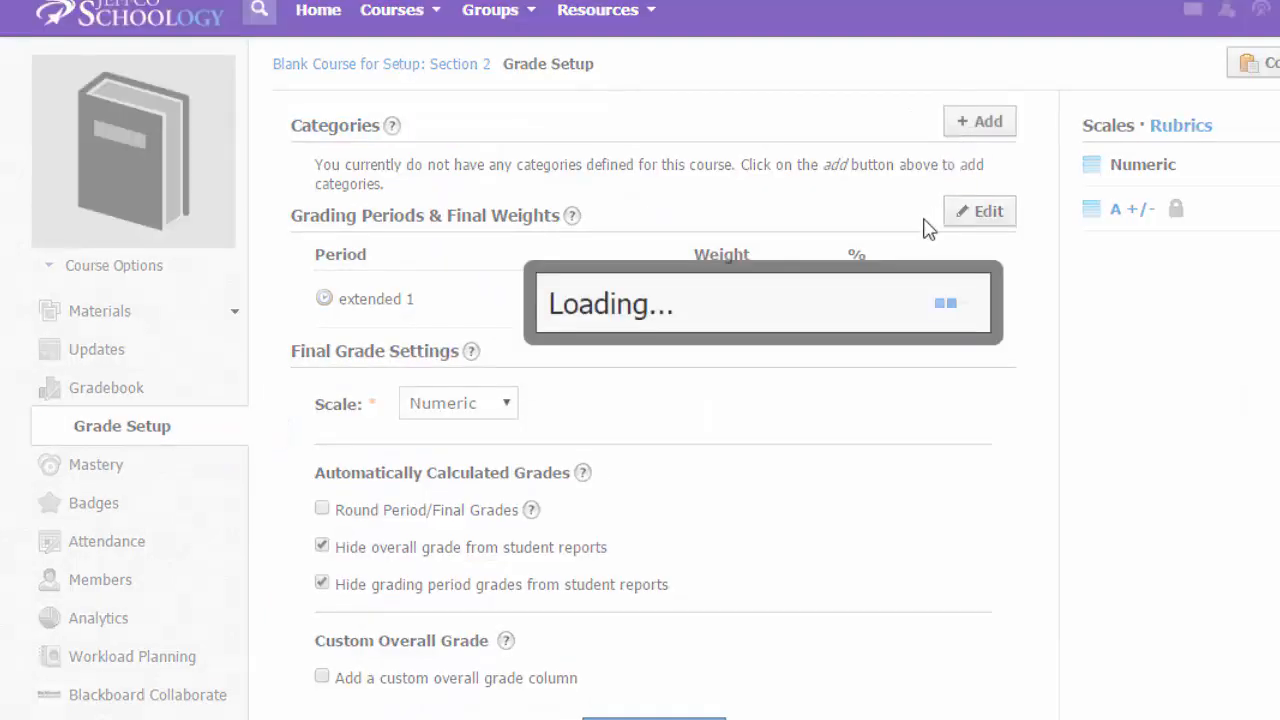
type("Everything")
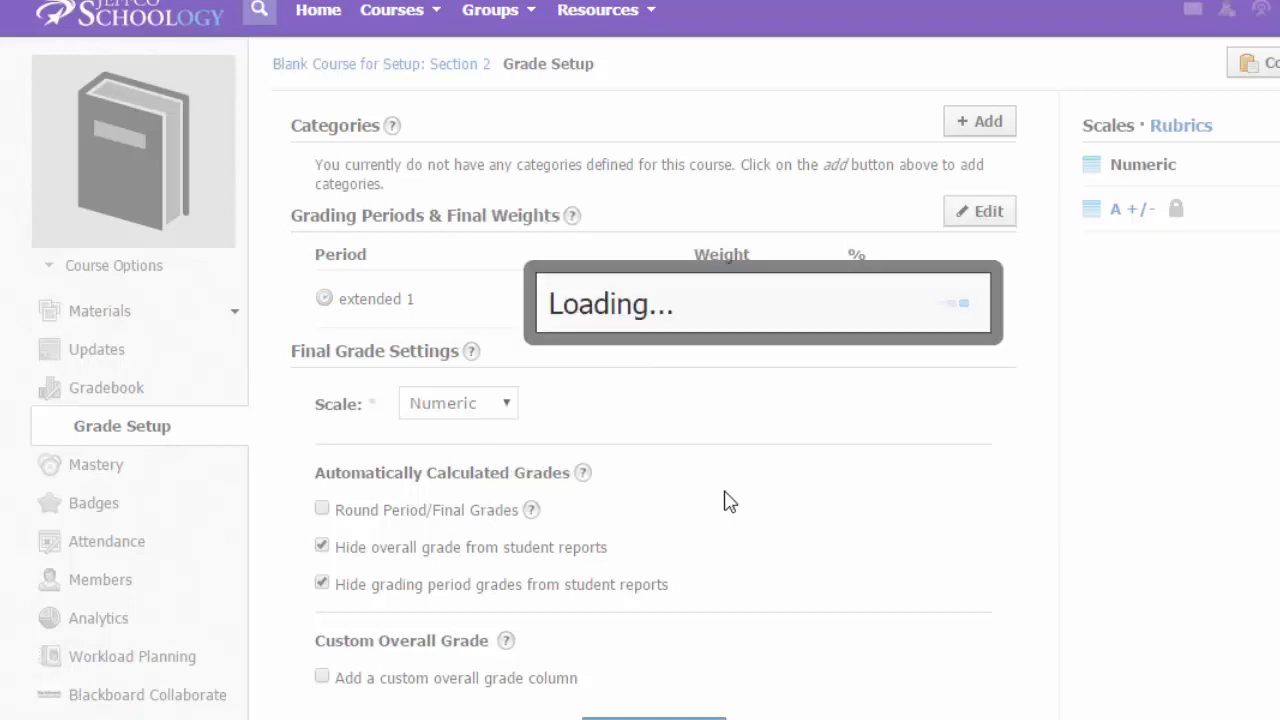
left_click(979, 120)
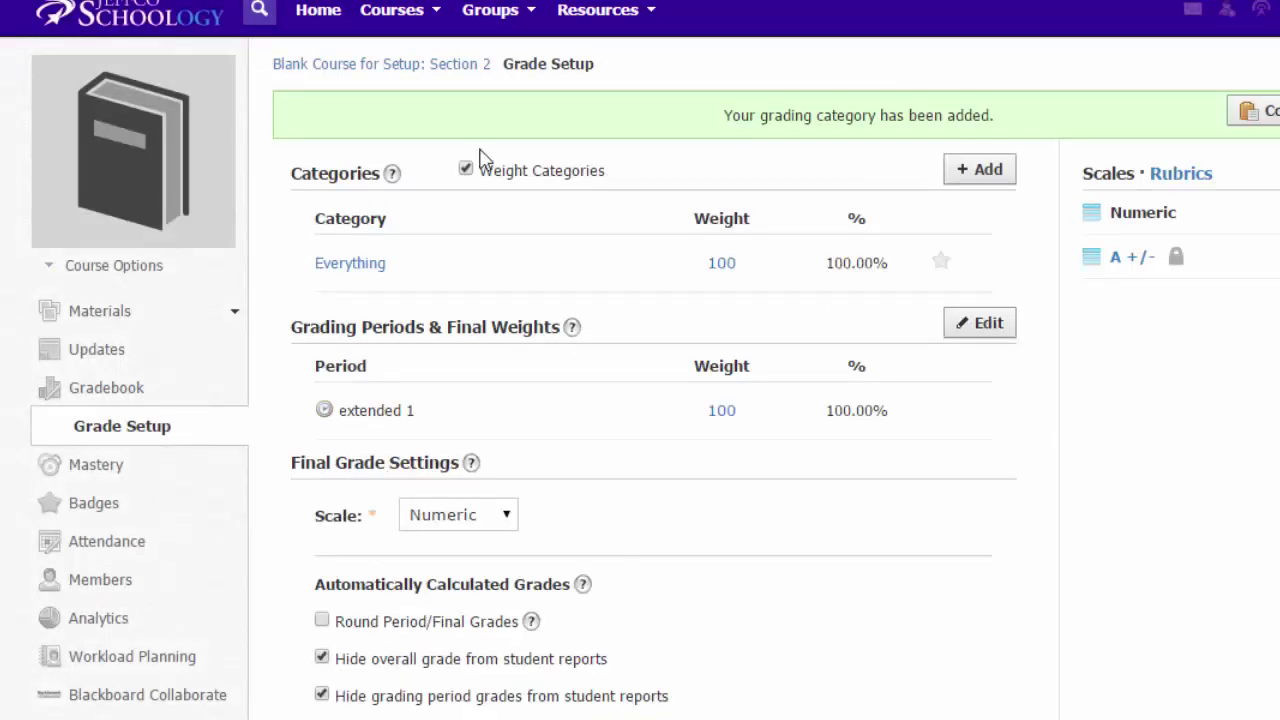
left_click(978, 168)
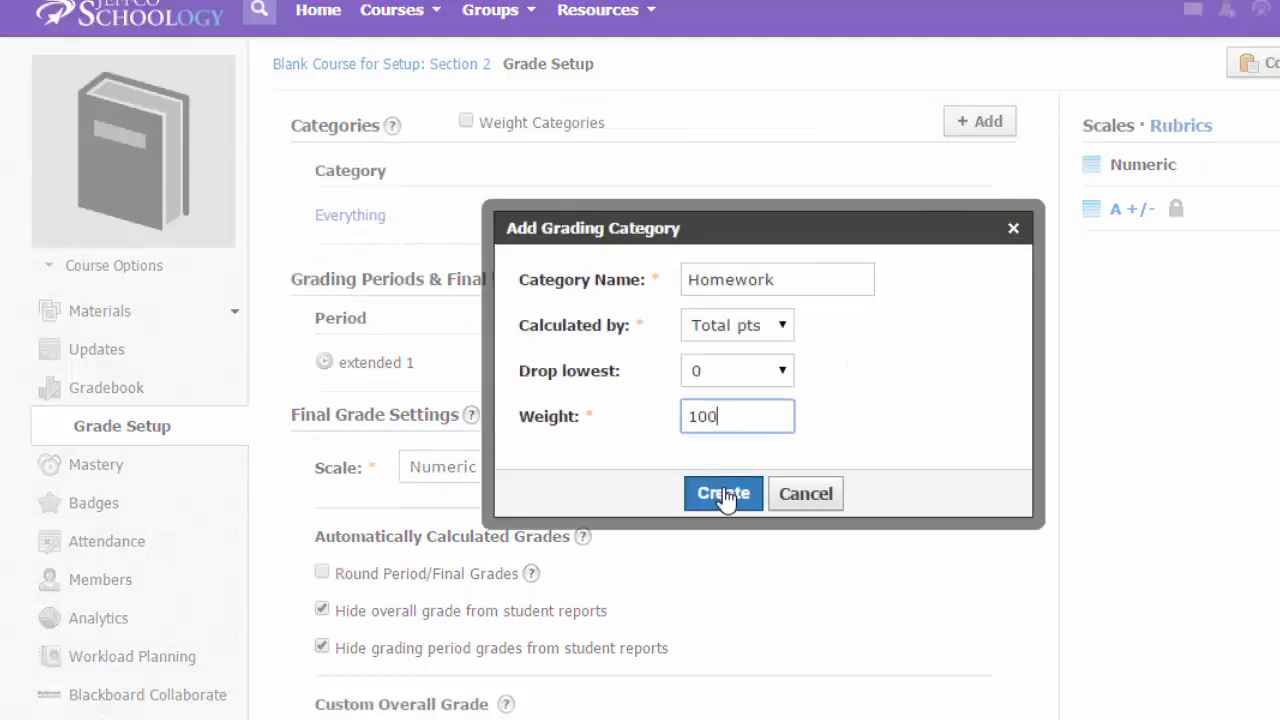
left_click(723, 493)
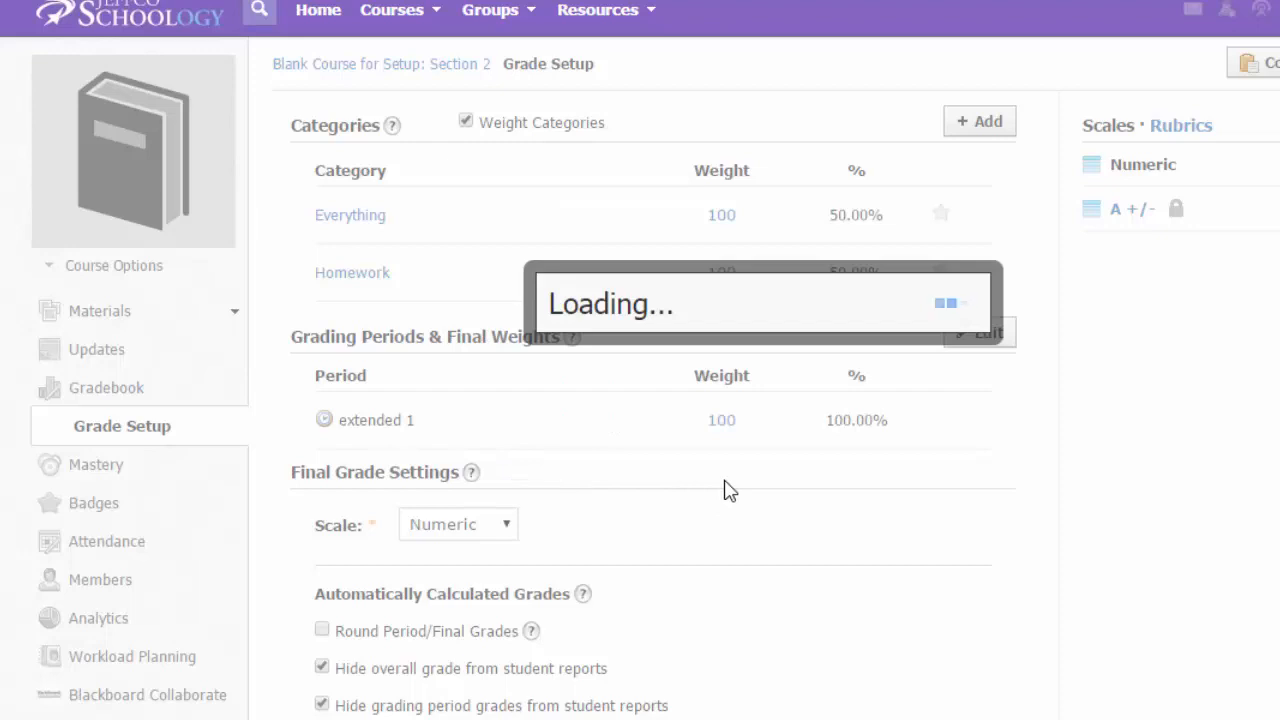
left_click(979, 121)
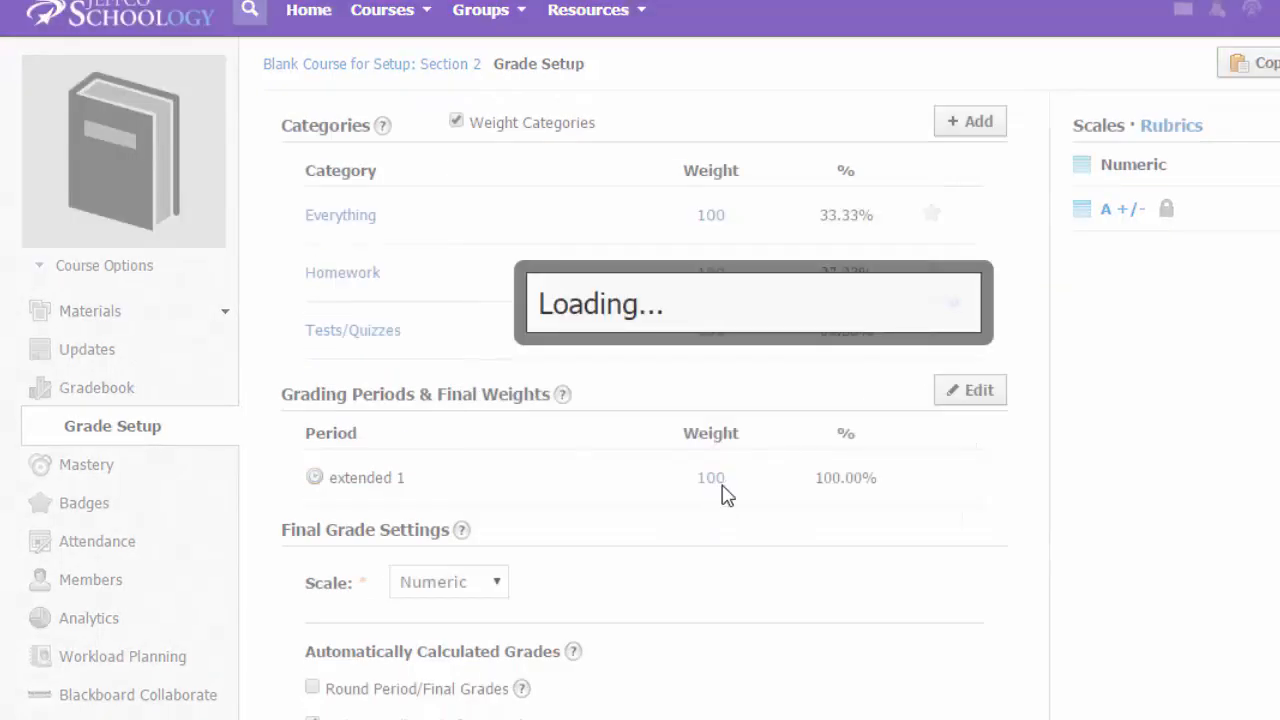
left_click(969, 120)
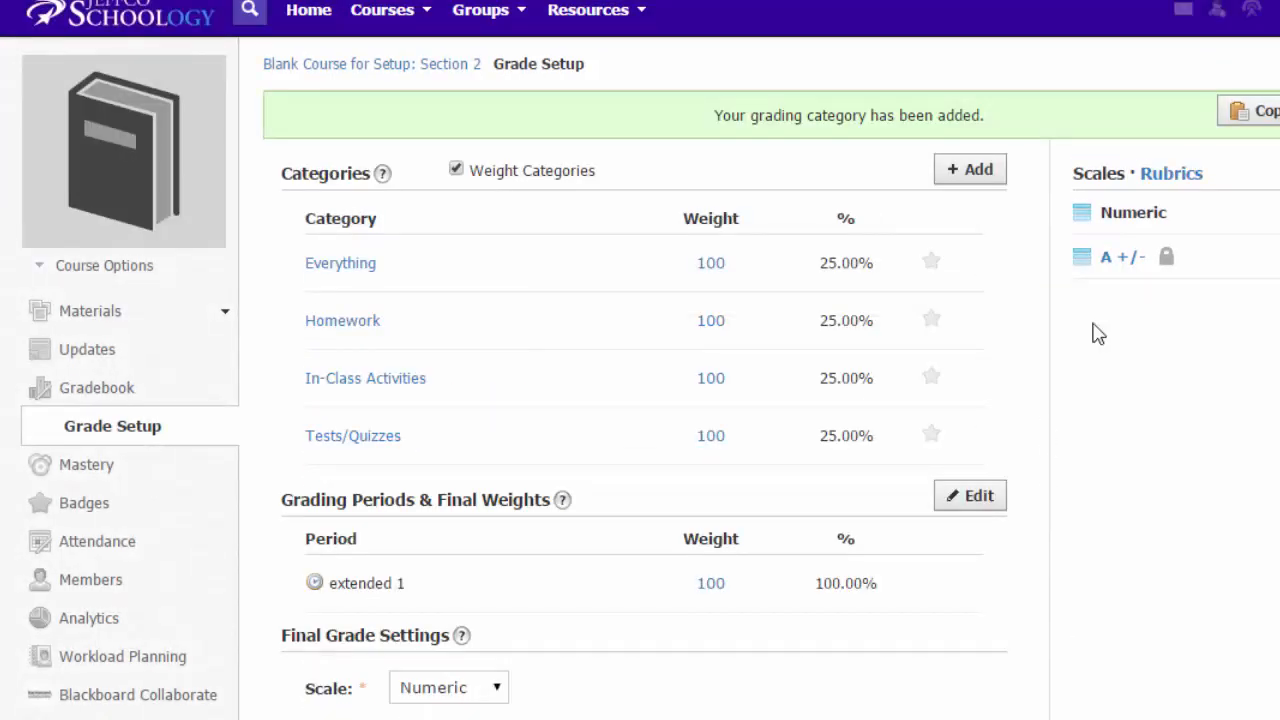
mouse_move(964, 264)
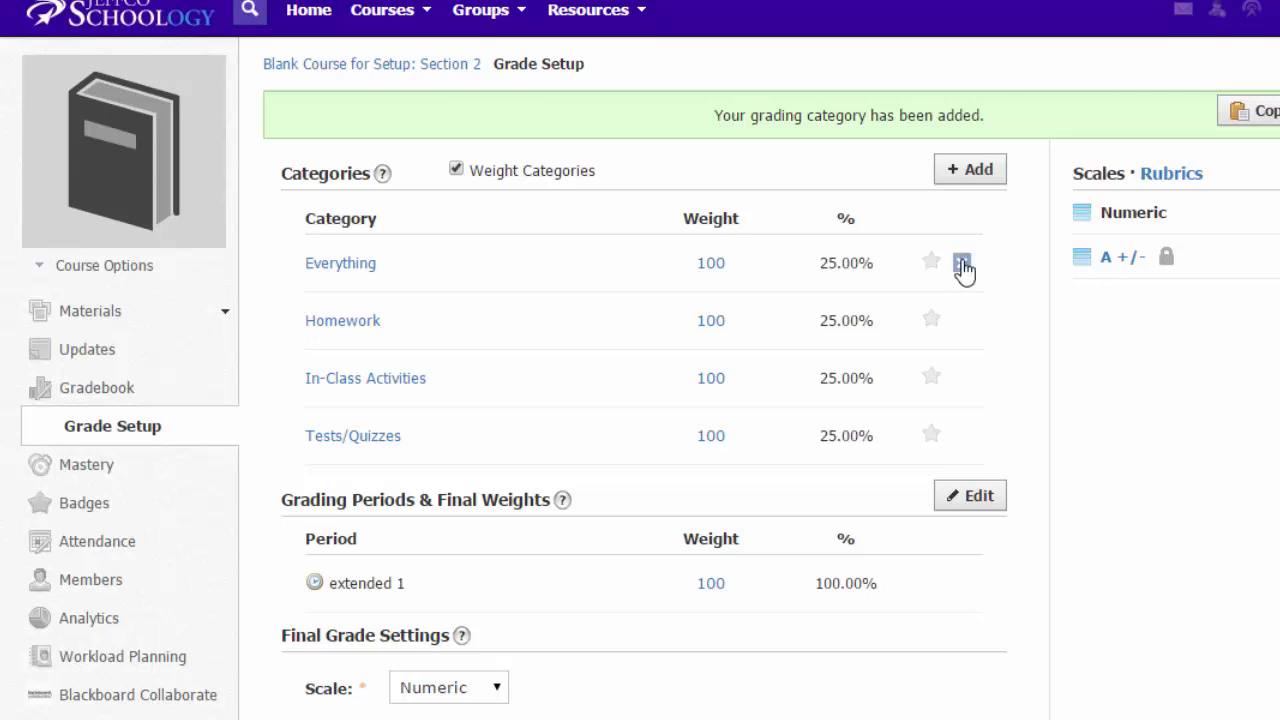
Delete the Everything category and star In-Class Activities as the default.
left_click(963, 263)
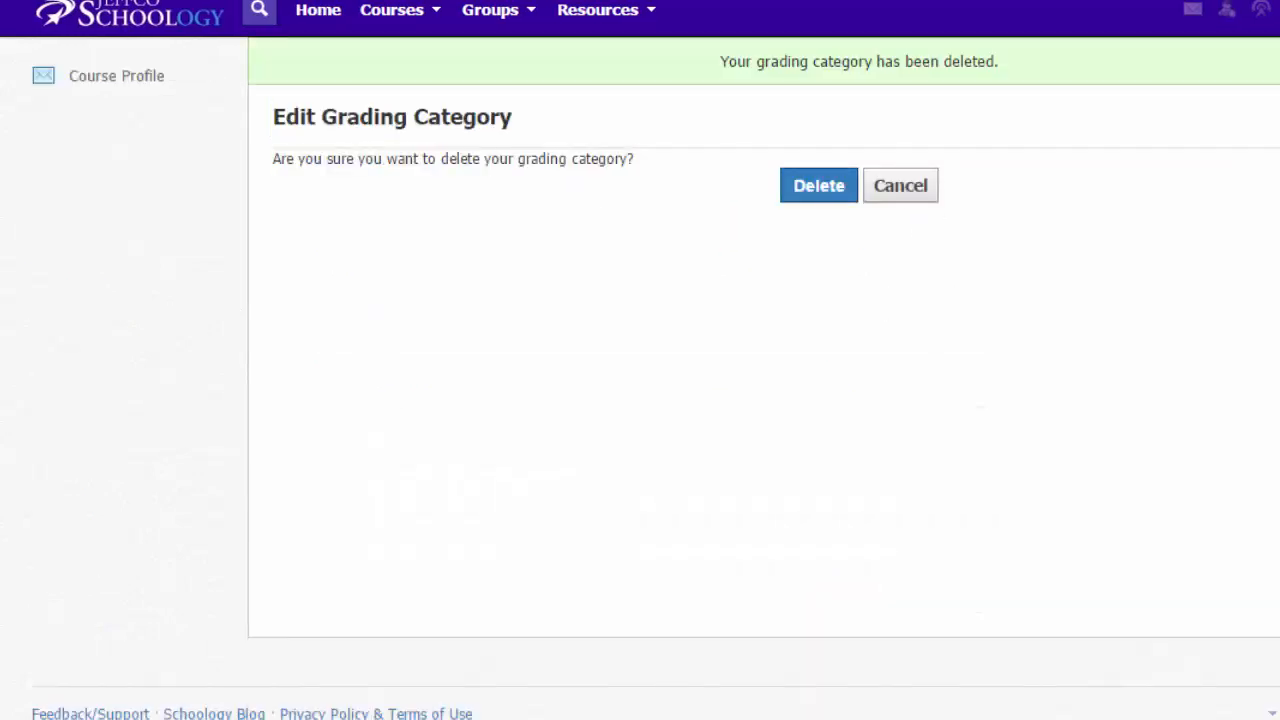
left_click(818, 185)
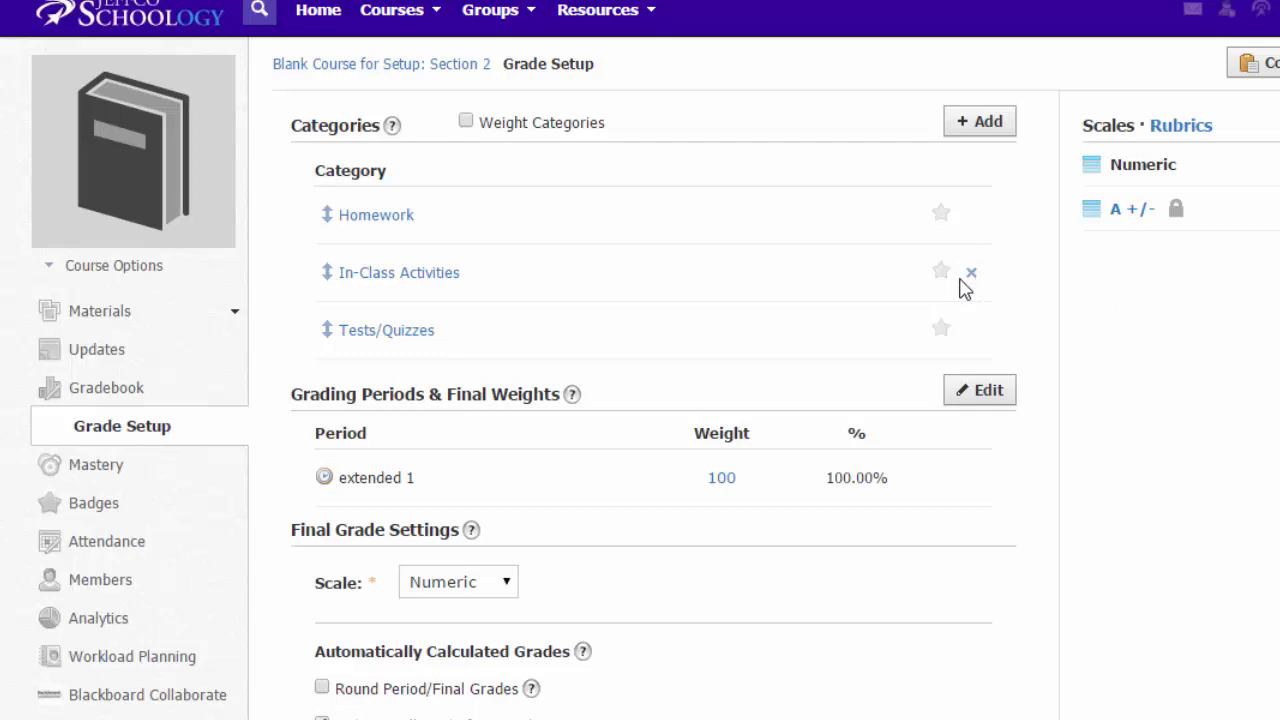
left_click(940, 271)
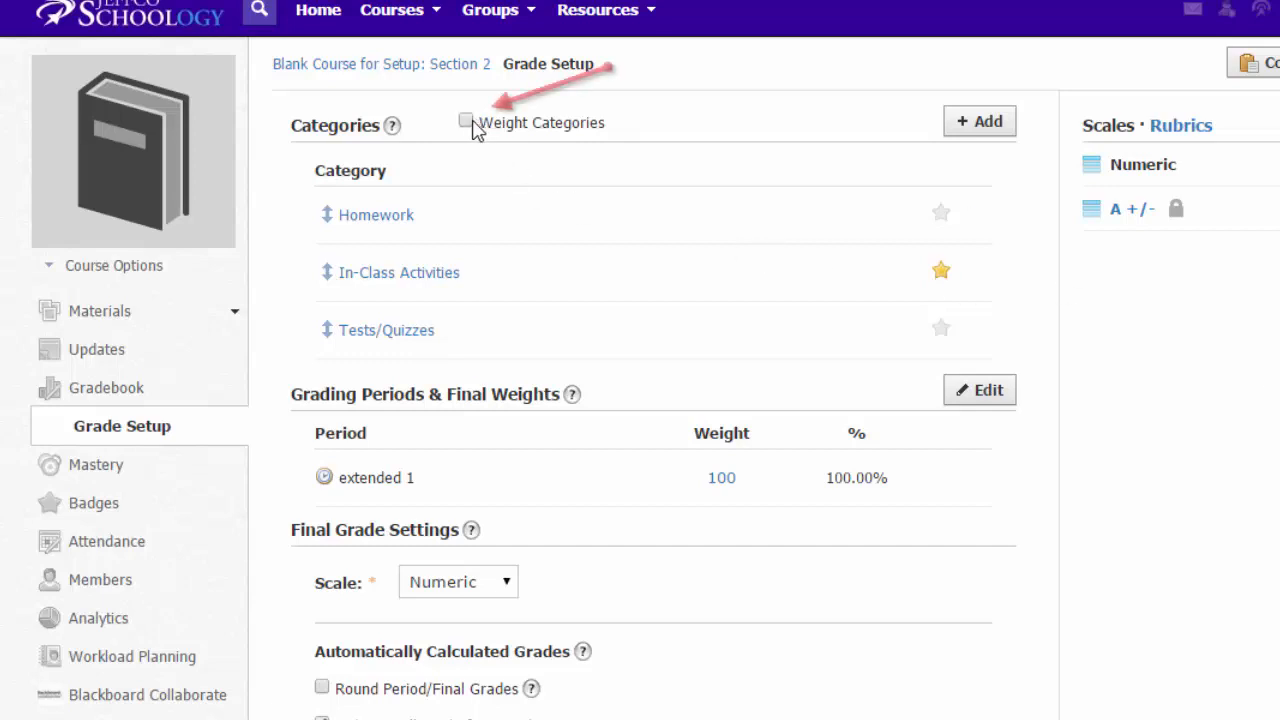
Enable Weight Categories with Homework 30, In-Class Activities 30, Tests/Quizzes 40.
left_click(467, 121)
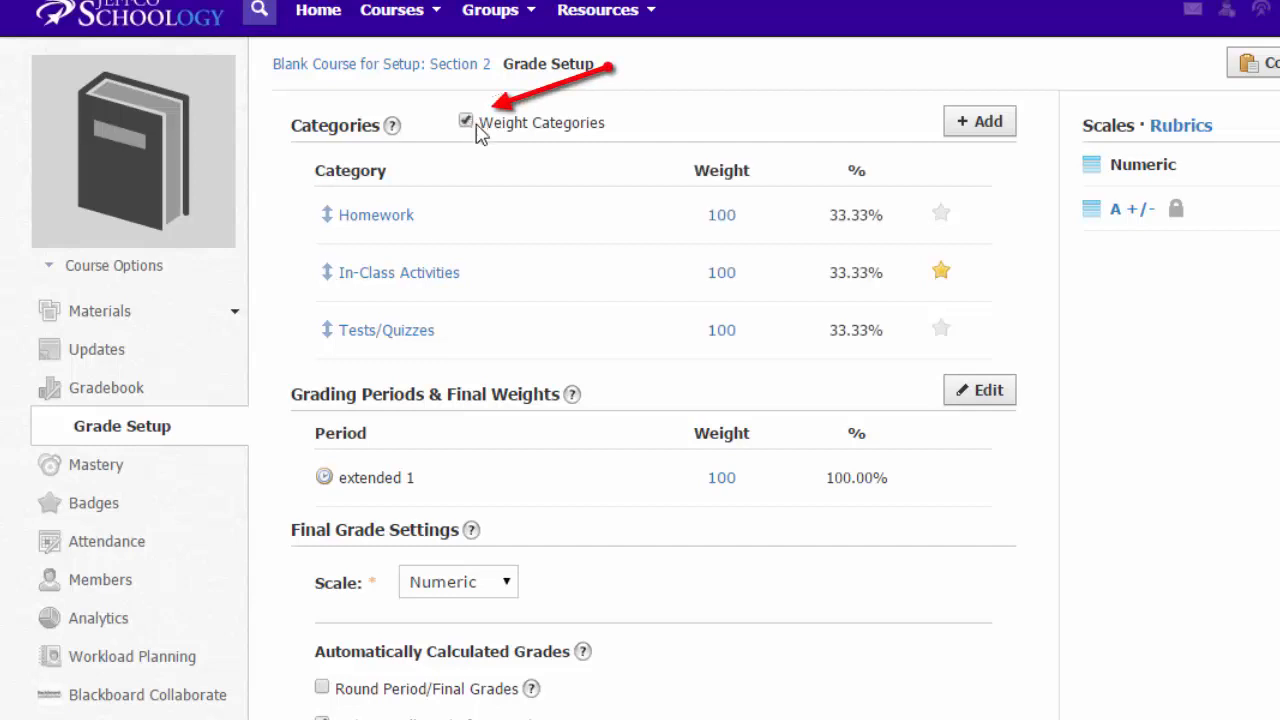
left_click(721, 330)
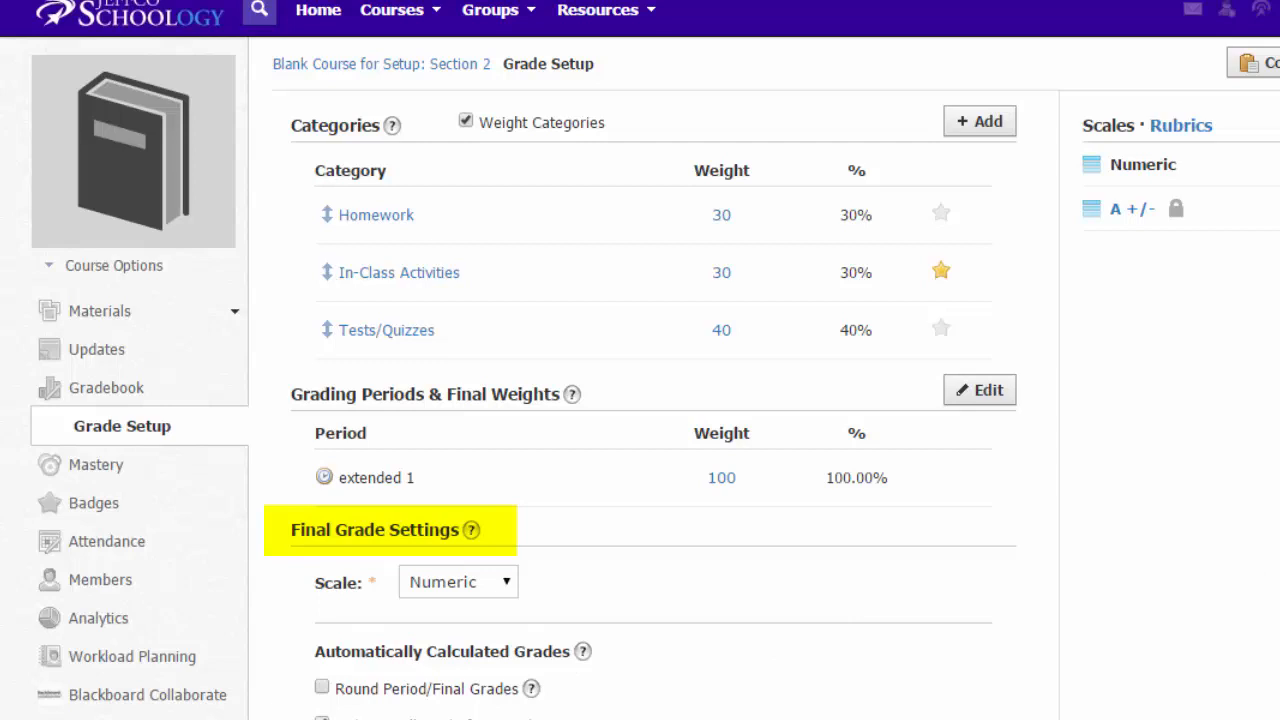
mouse_move(761, 553)
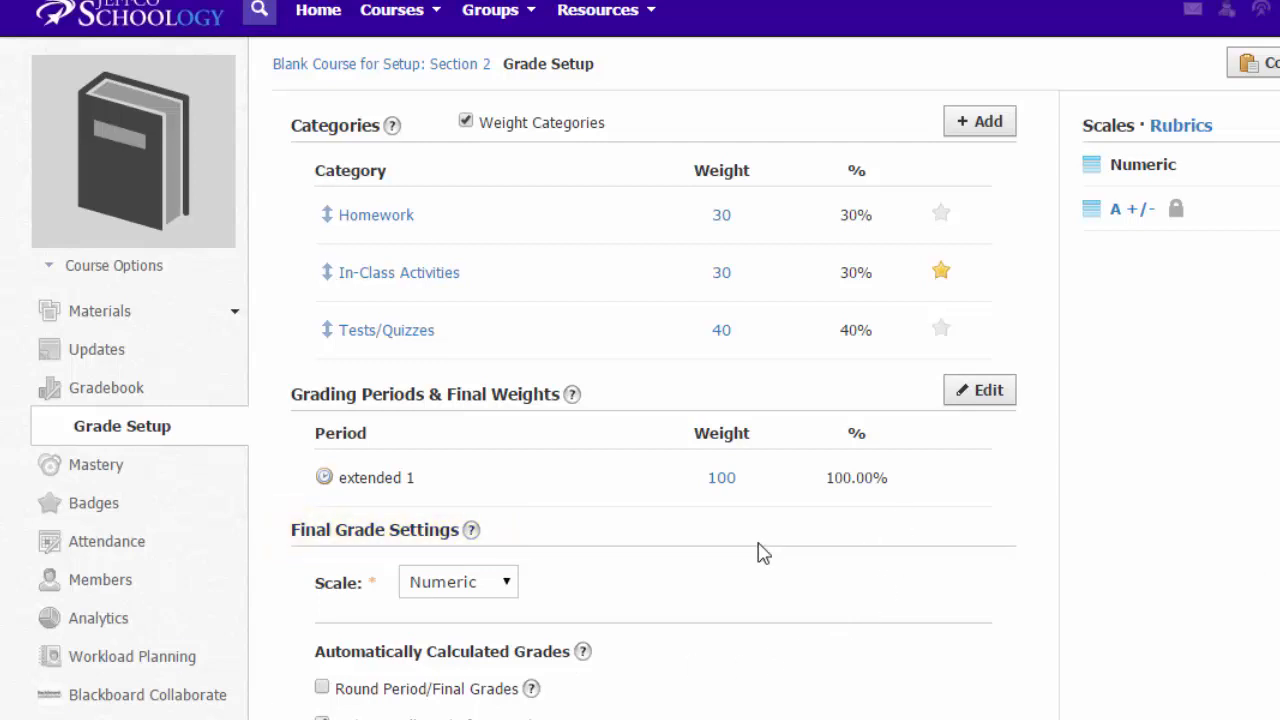
Check 'Hide overall grade from student reports' under Automatically Calculated Grades.
left_click(457, 581)
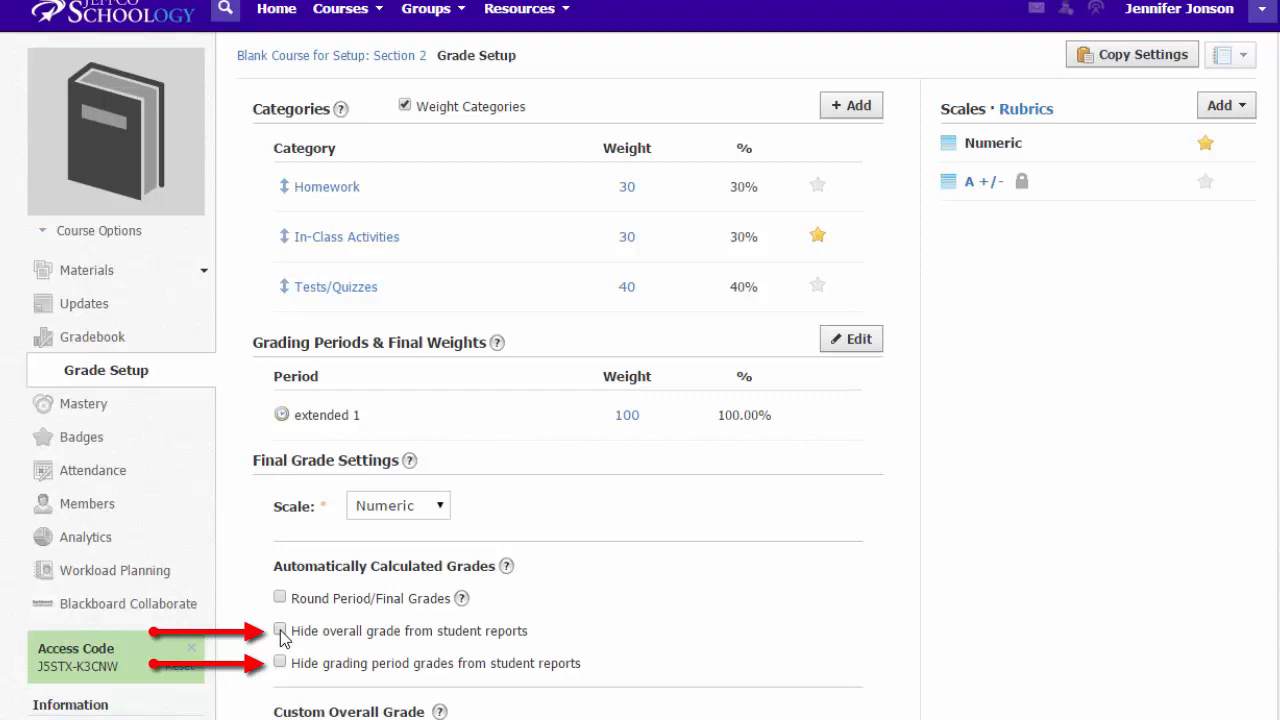
left_click(280, 631)
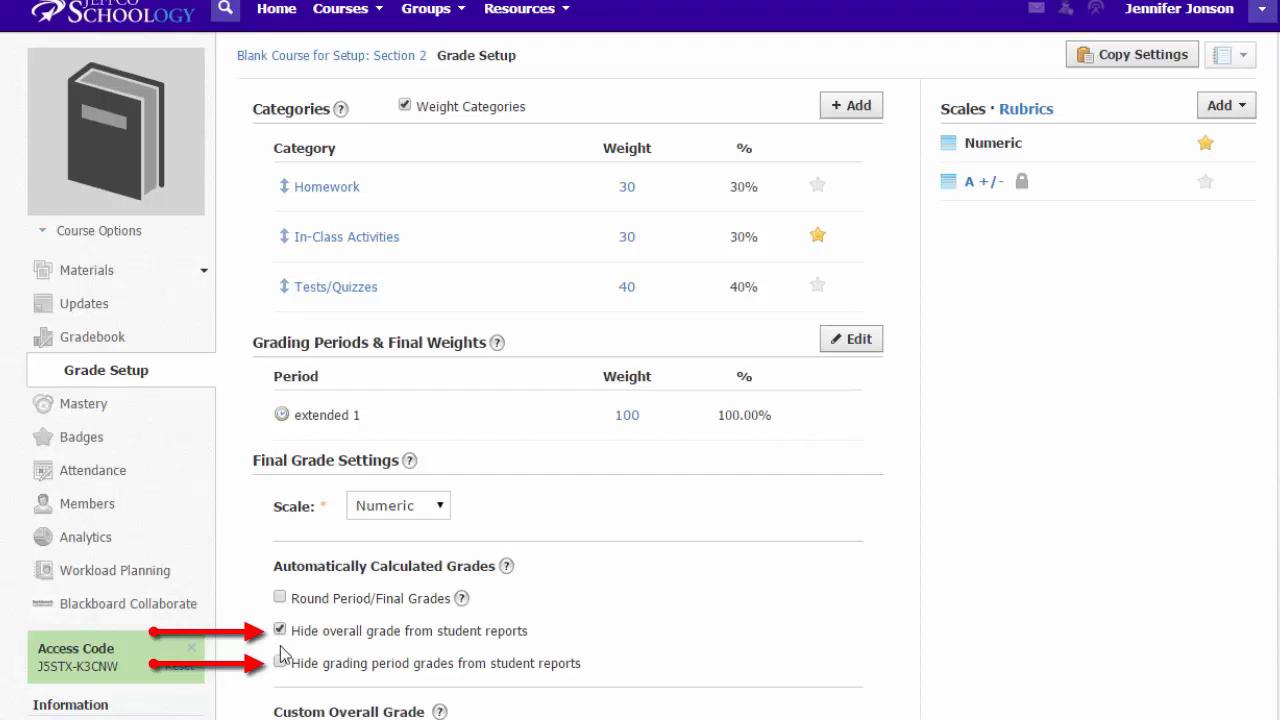
left_click(280, 664)
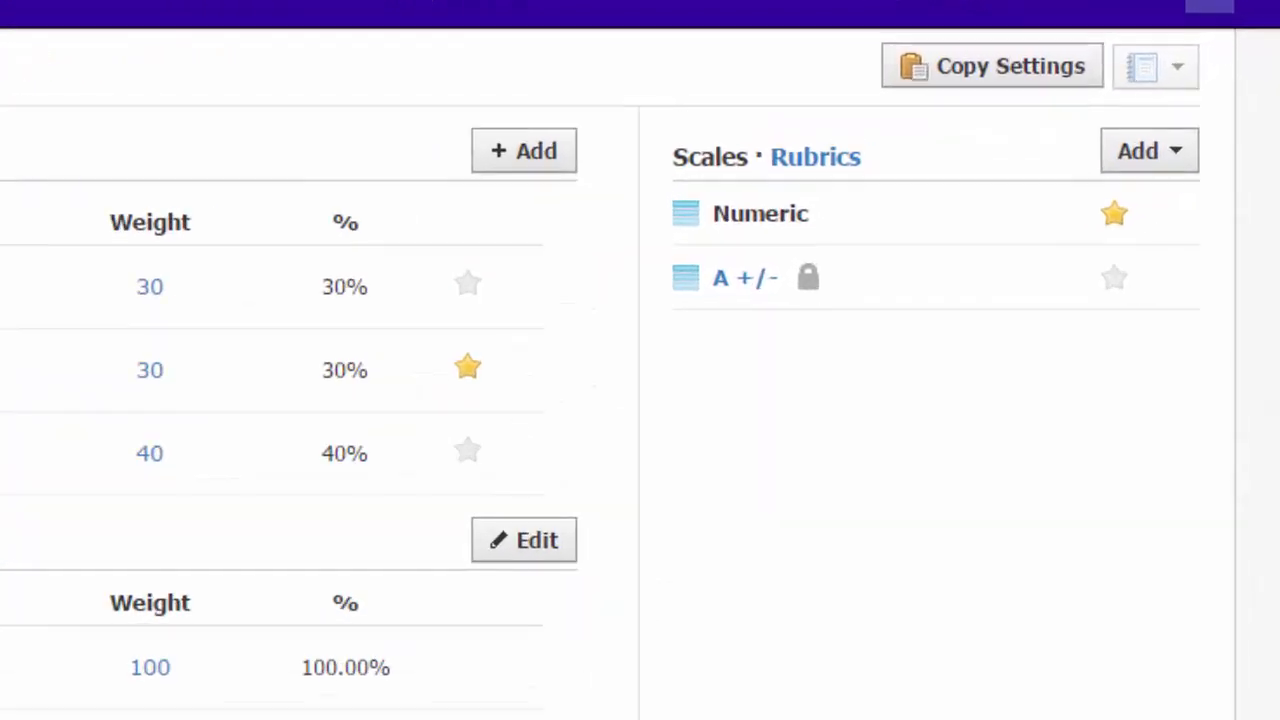
left_click(1150, 150)
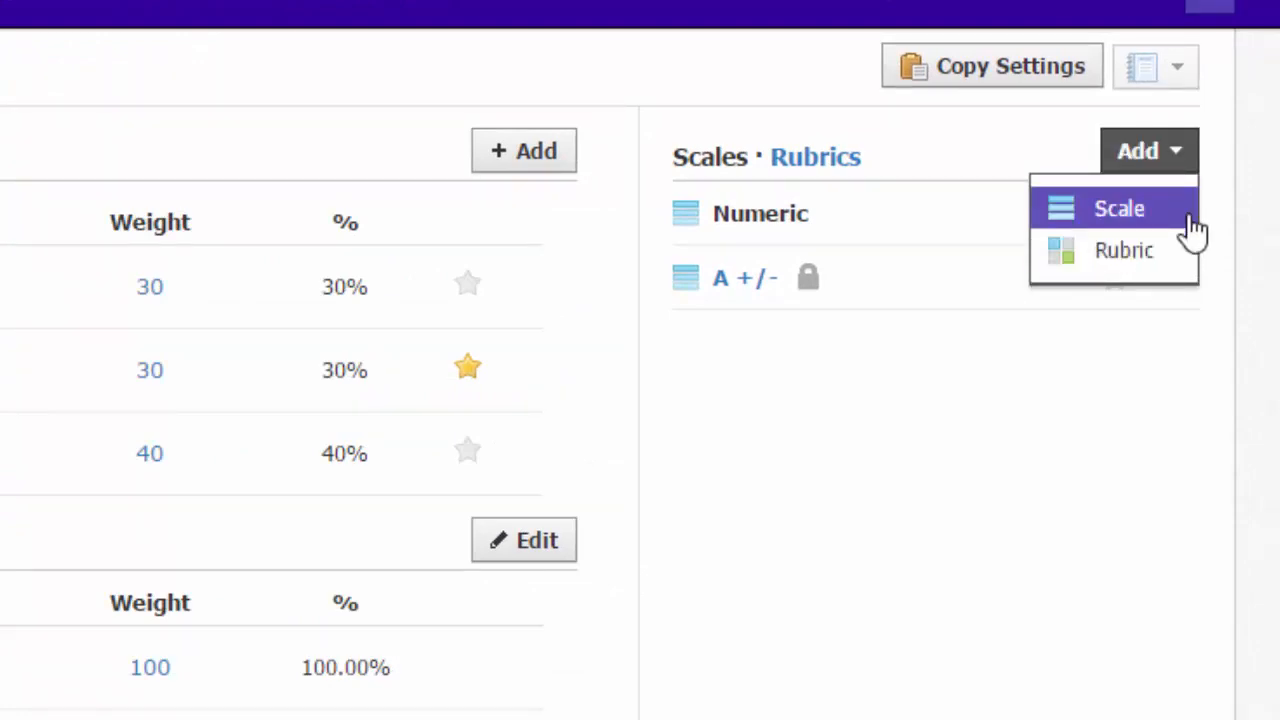
left_click(1118, 208)
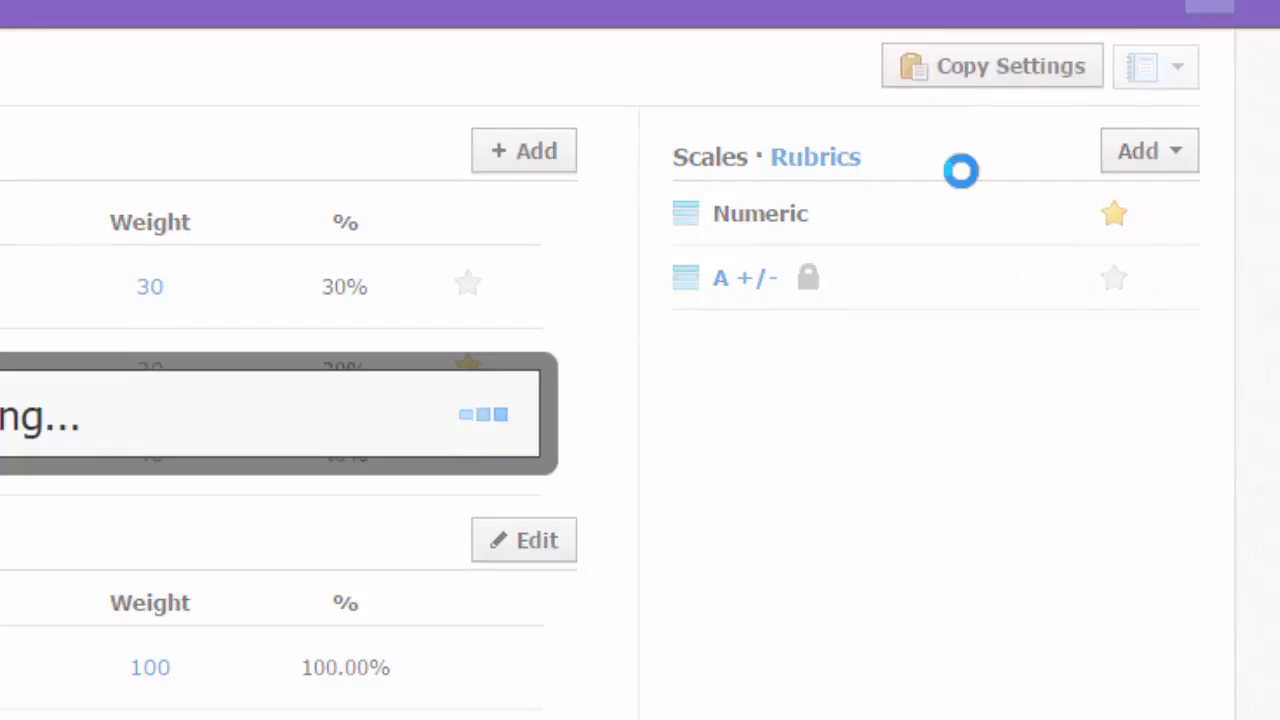
left_click(992, 66)
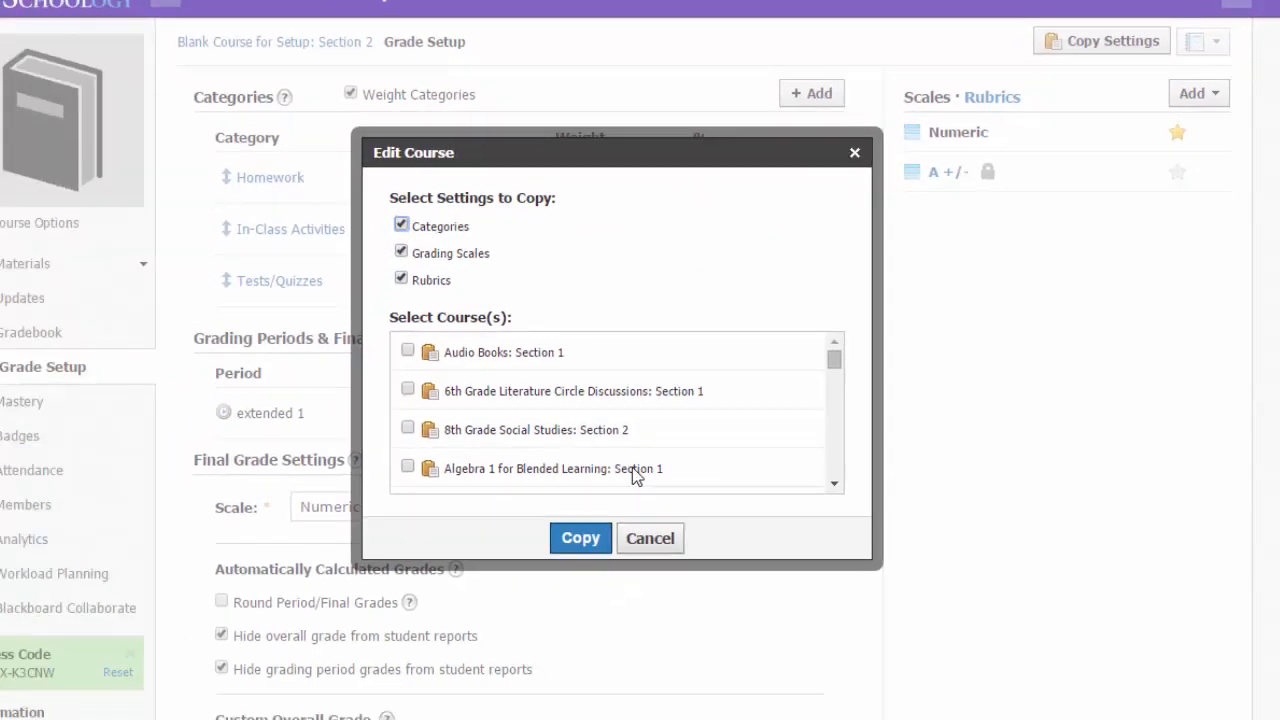
left_click(407, 467)
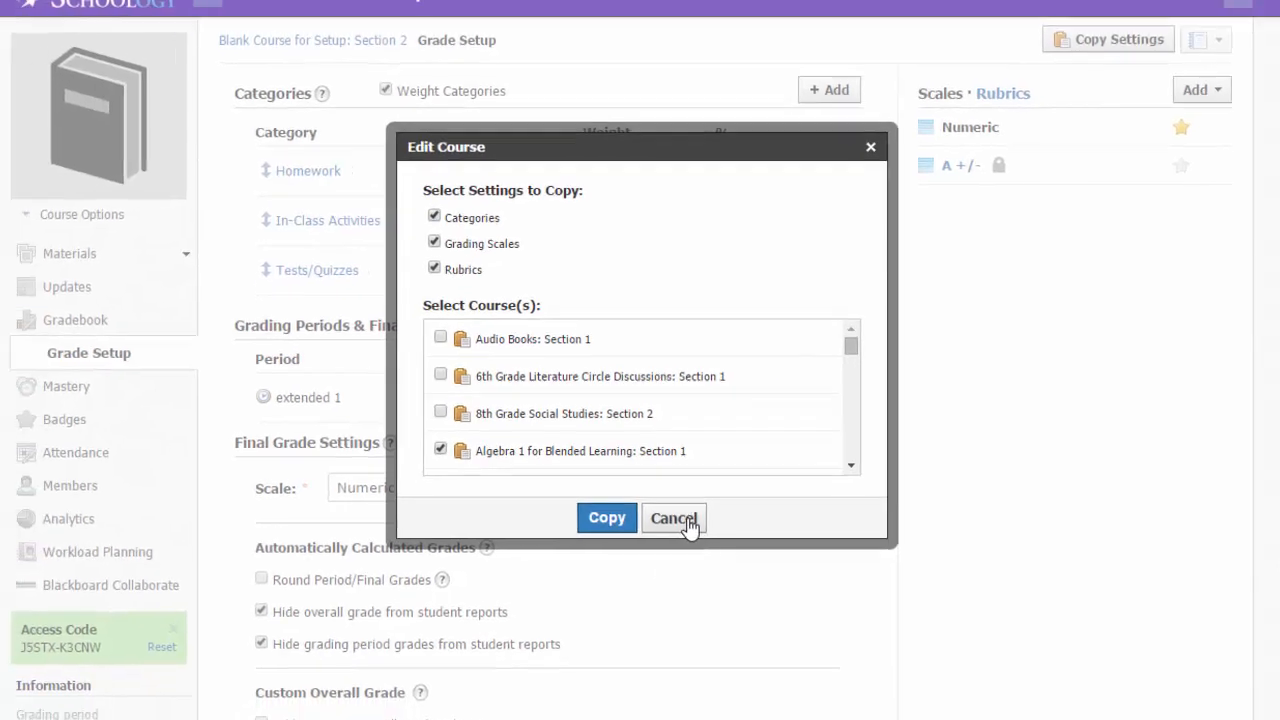
left_click(673, 517)
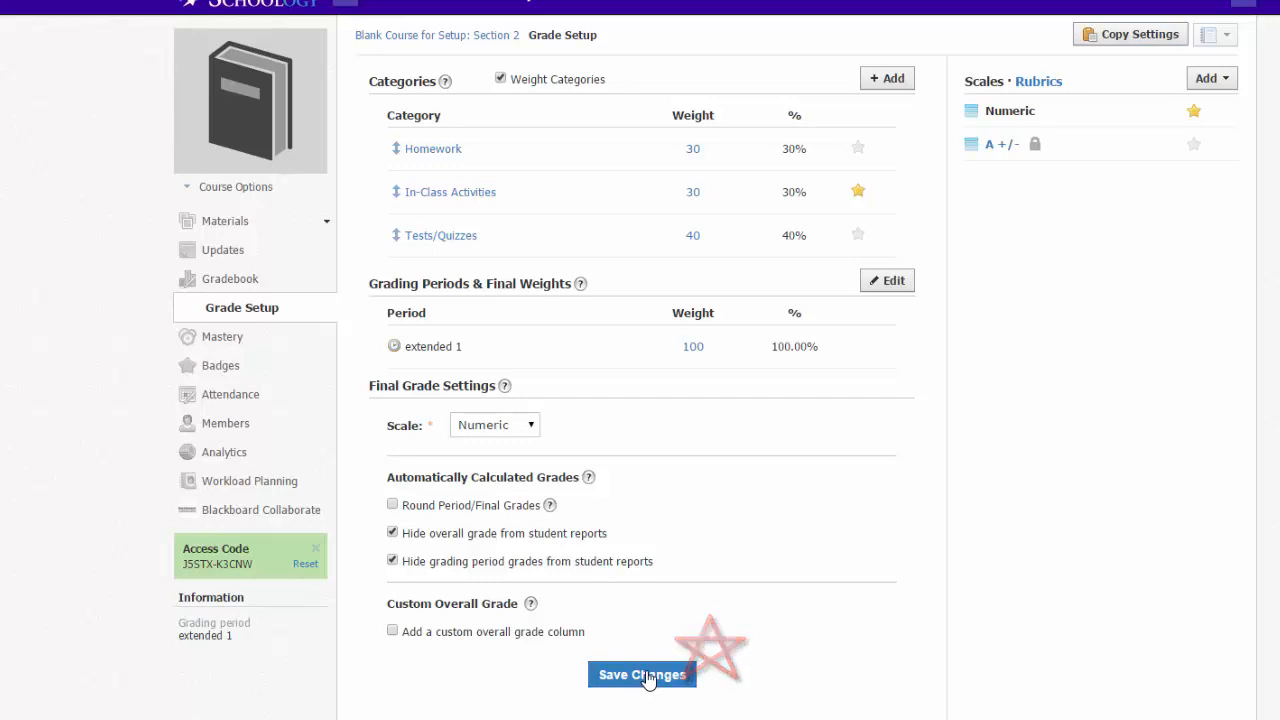
Save the grade setup, browse the Sample folder in Materials, then return to Gradebook.
left_click(640, 674)
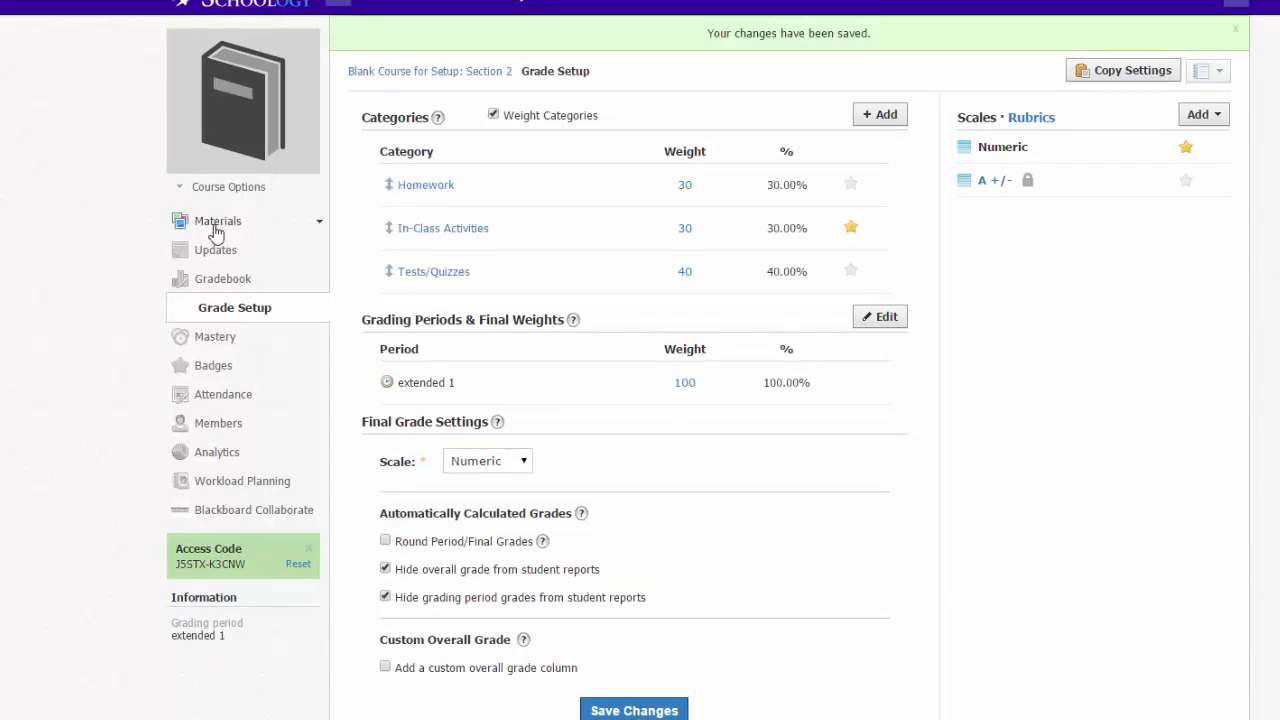
left_click(216, 221)
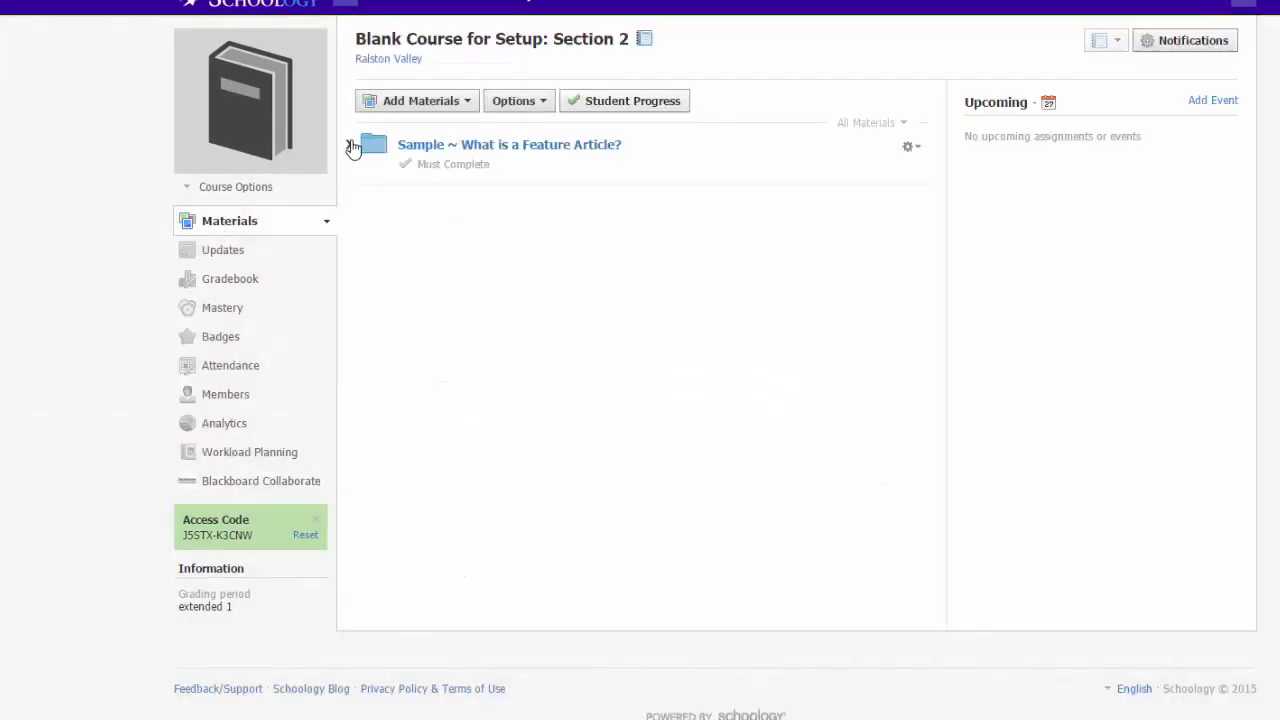
left_click(354, 147)
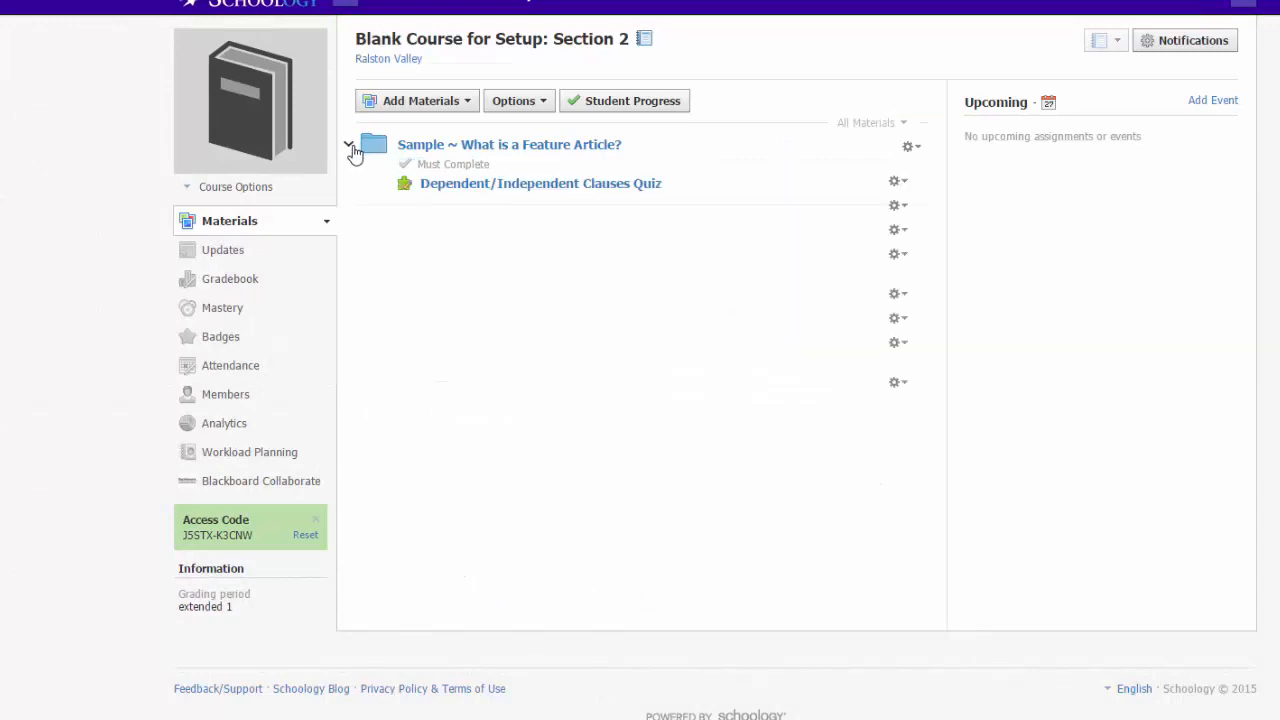
left_click(350, 147)
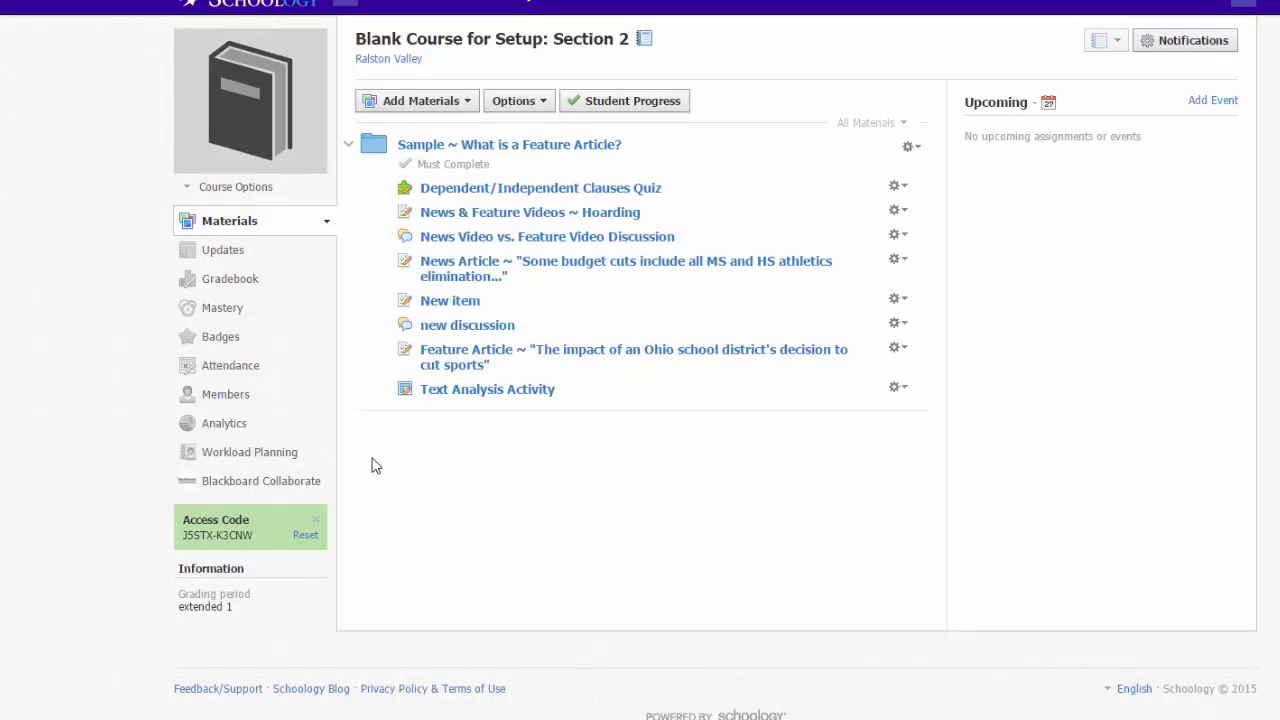
mouse_move(230, 288)
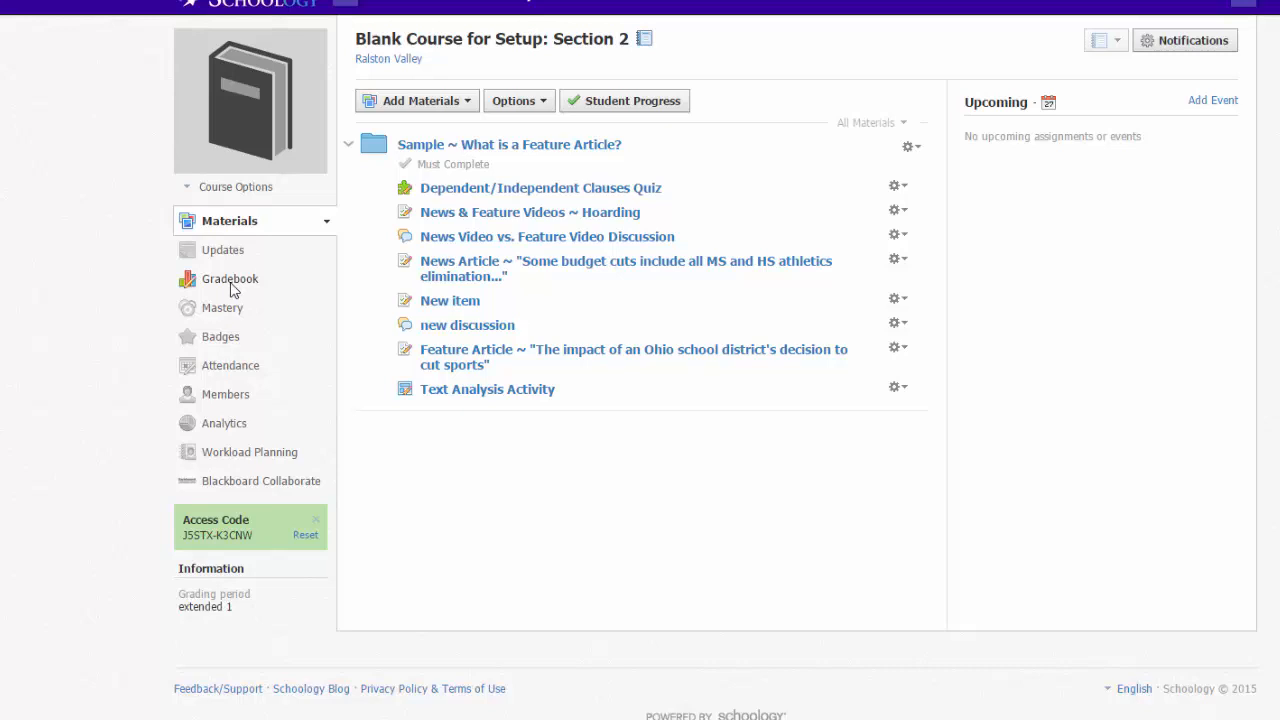
left_click(230, 279)
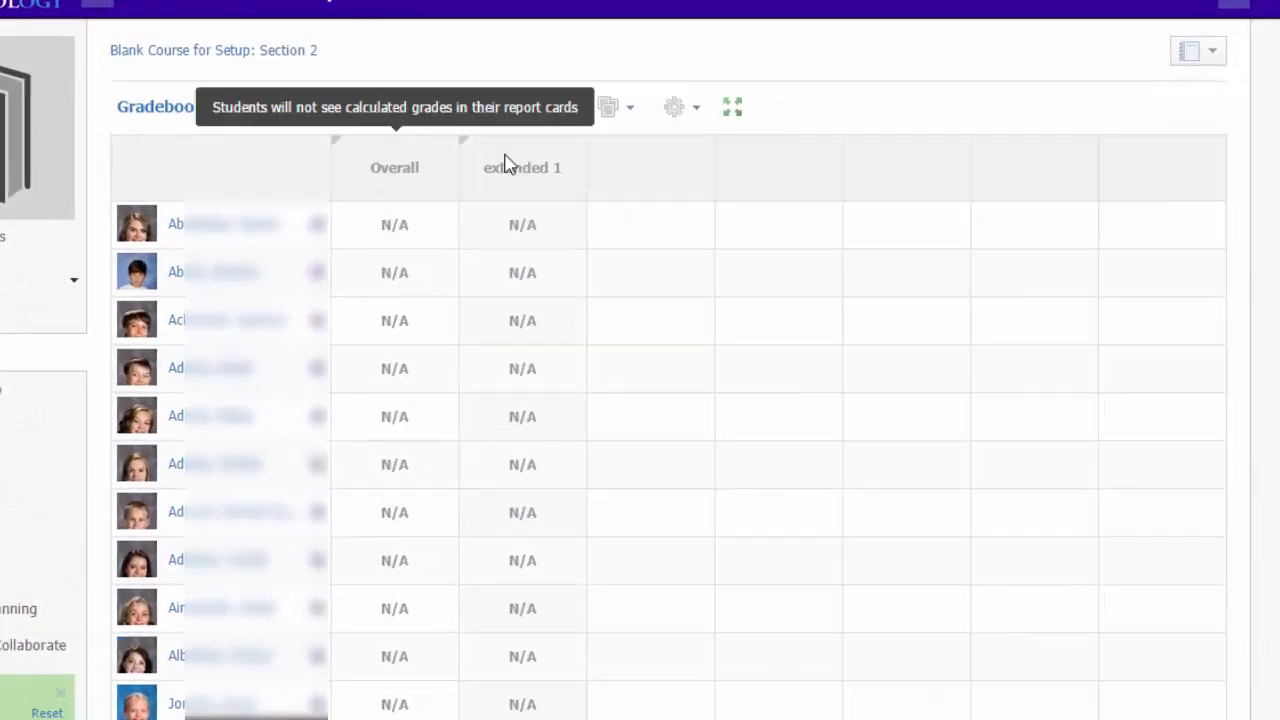
Bulk edit categories: Quiz to Tests/Quizzes, News Video to Homework, Text Analysis to In-Class Activities.
left_click(673, 107)
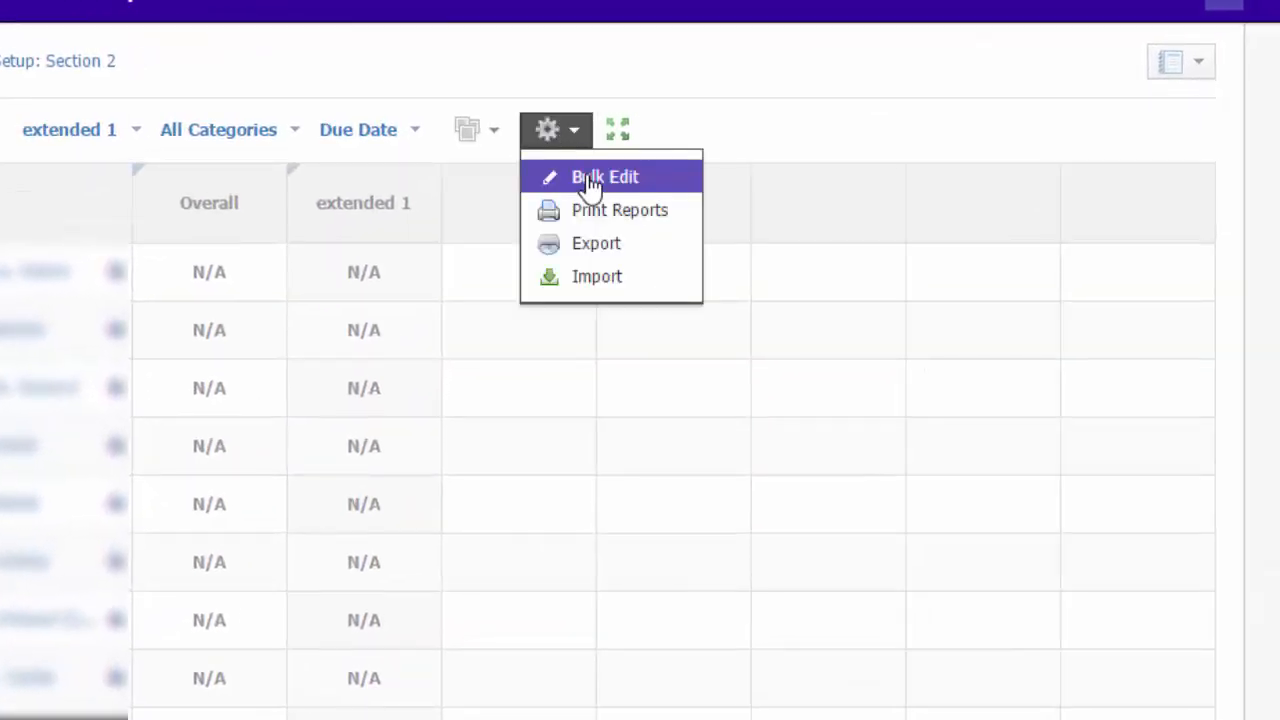
left_click(603, 177)
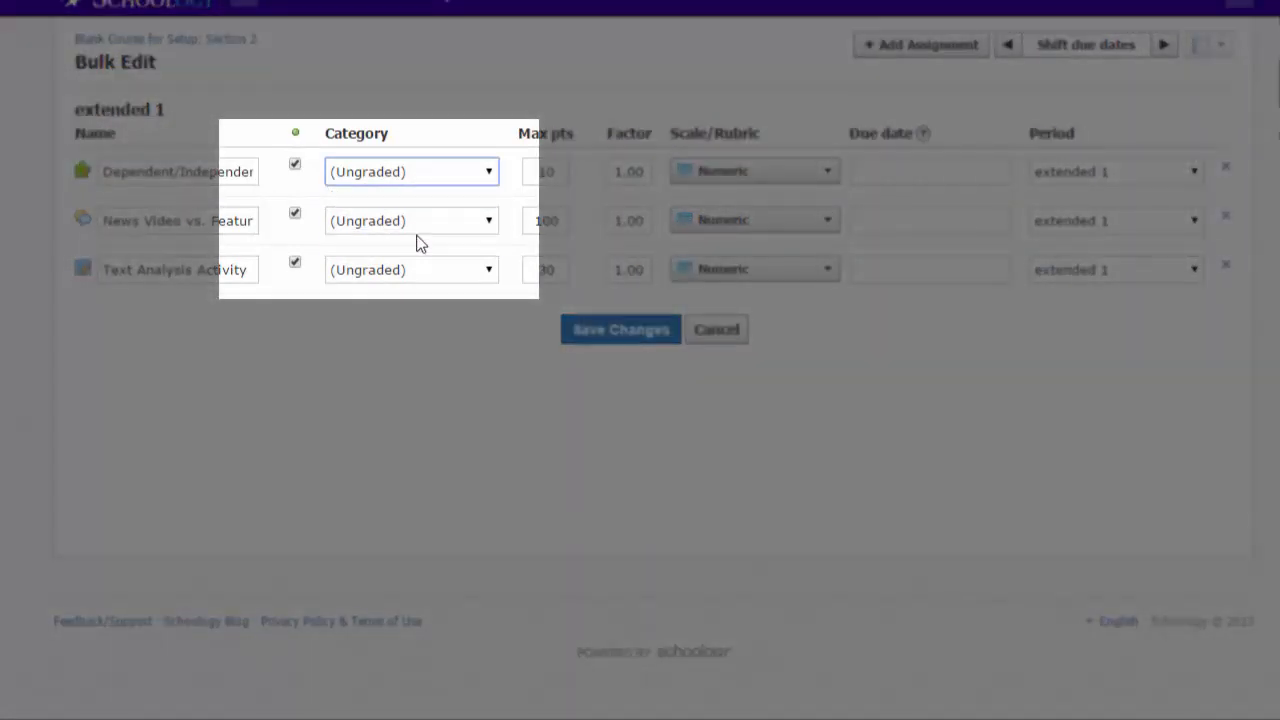
left_click(410, 171)
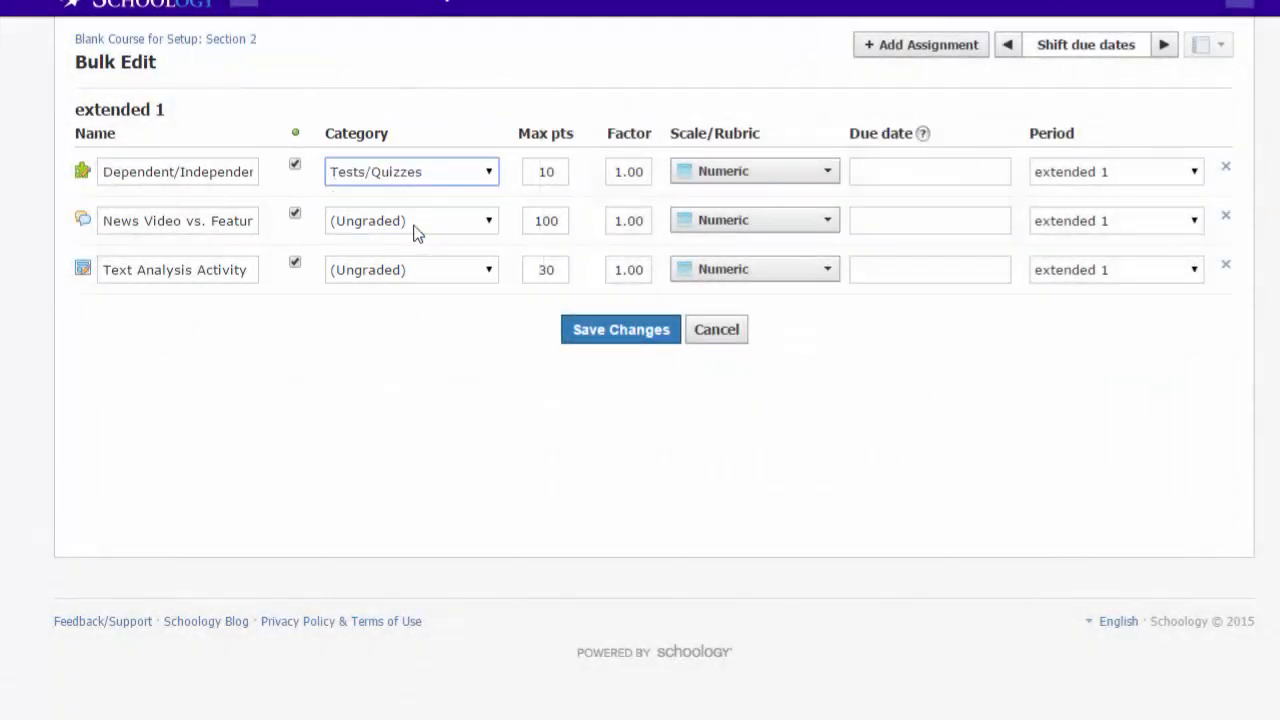
left_click(411, 220)
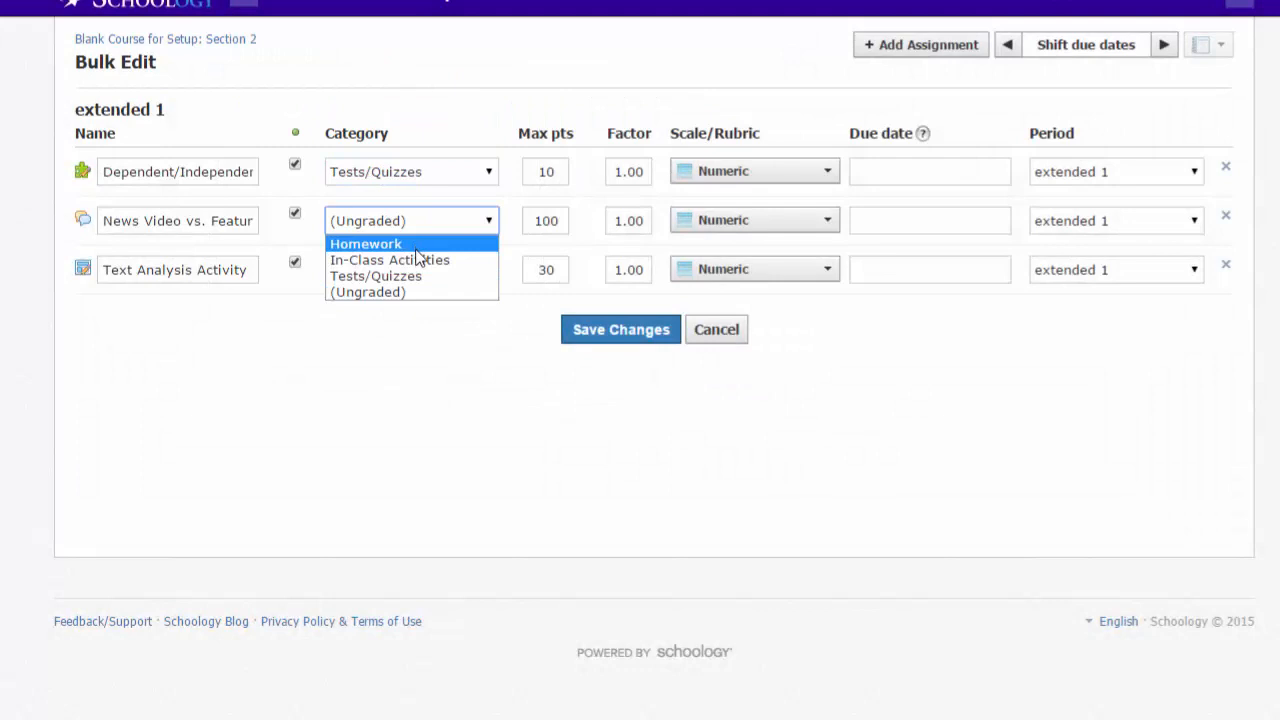
left_click(365, 243)
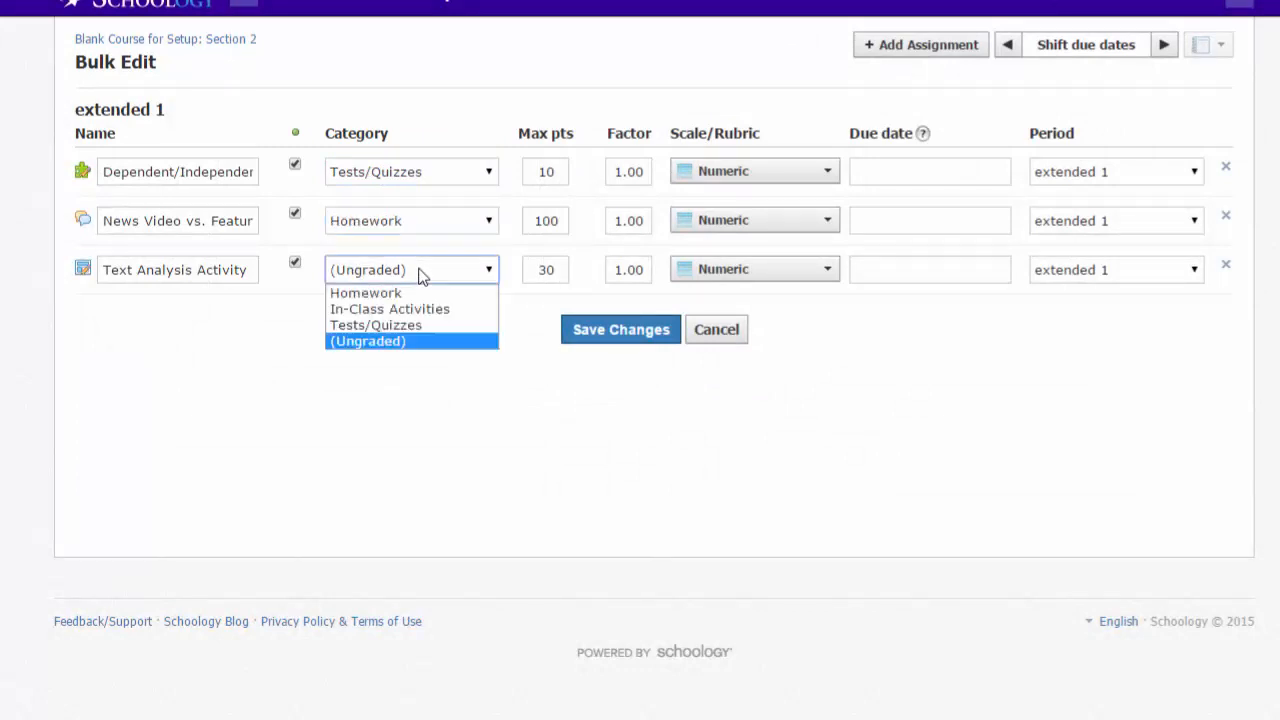
left_click(389, 308)
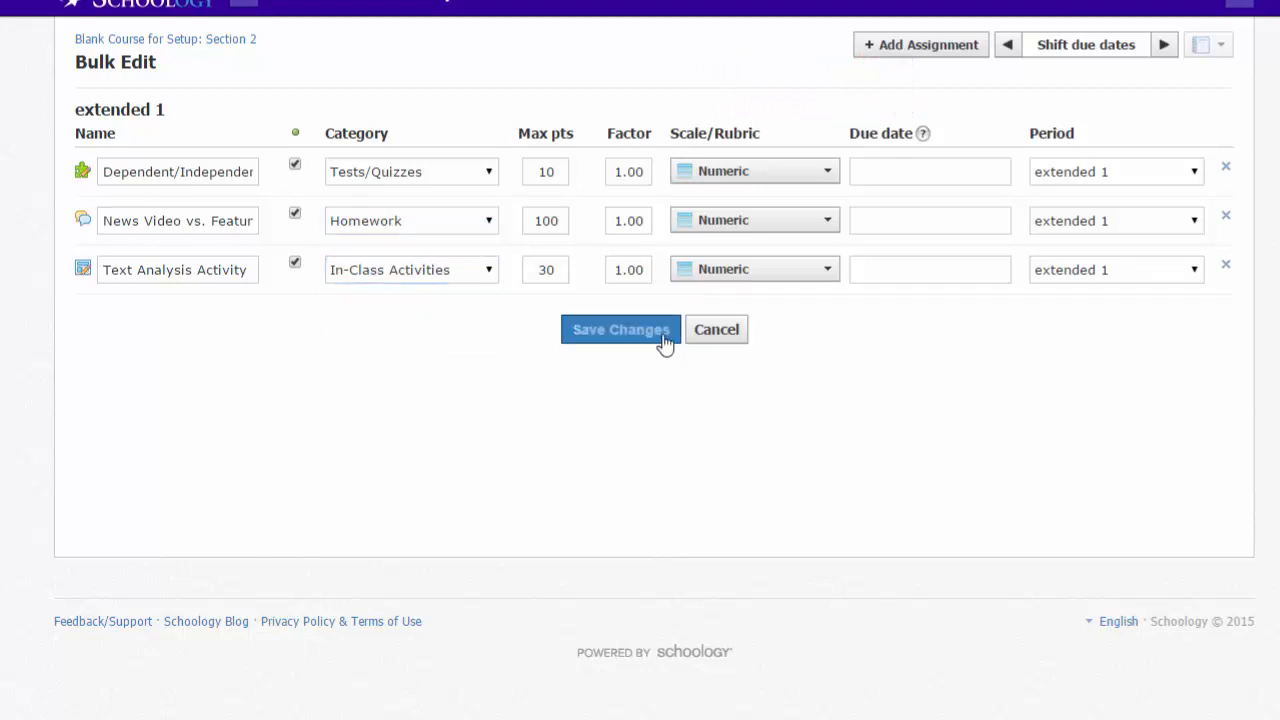
left_click(620, 329)
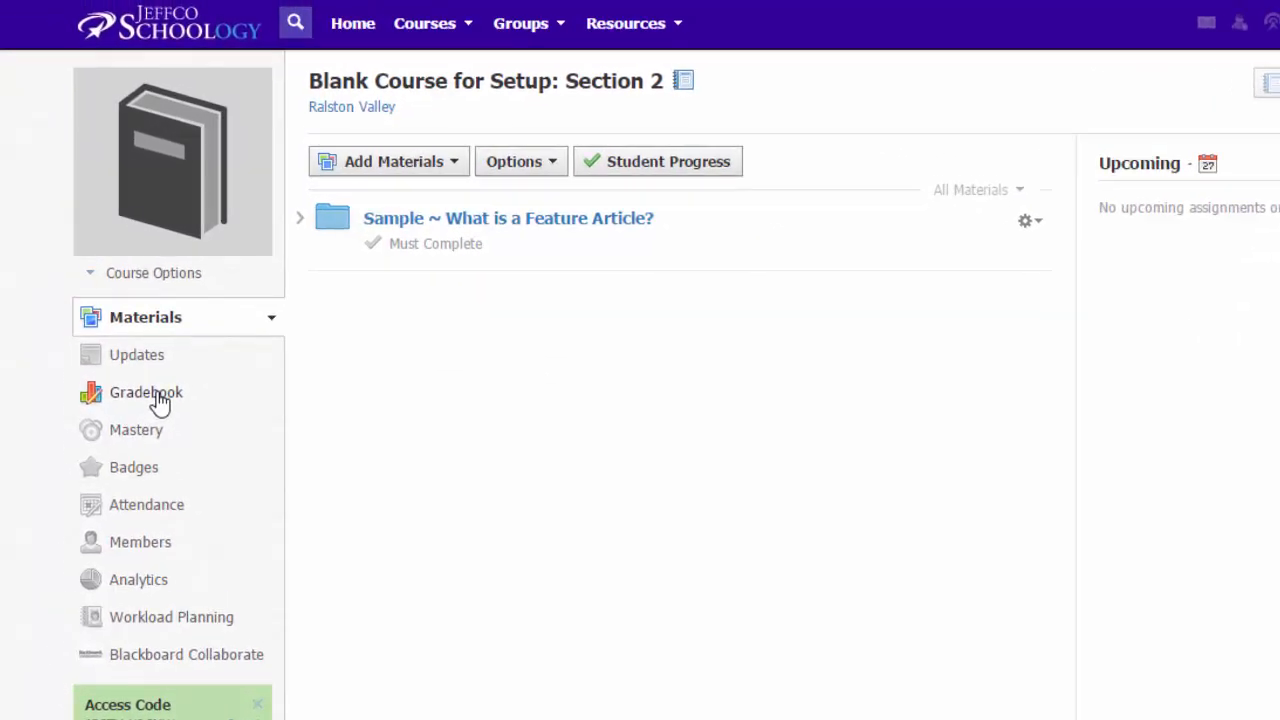
Return to the Gradebook and review its category filter and add-item options.
left_click(145, 392)
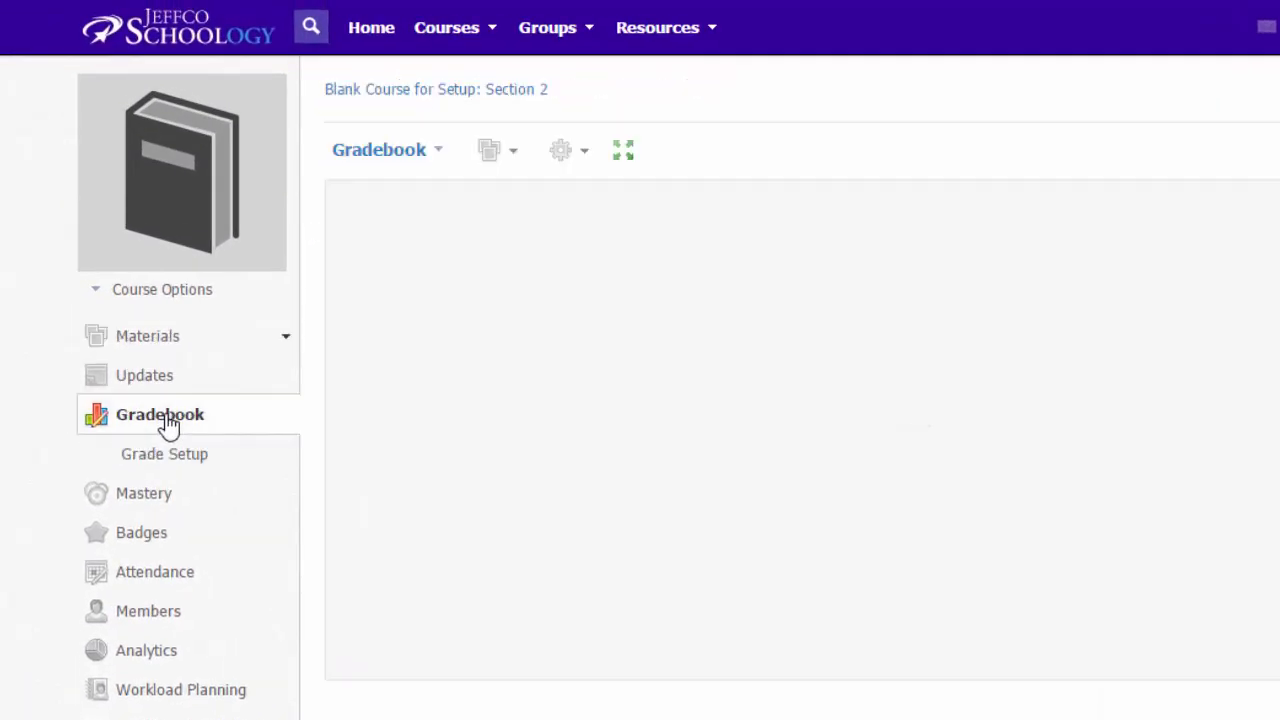
left_click(159, 415)
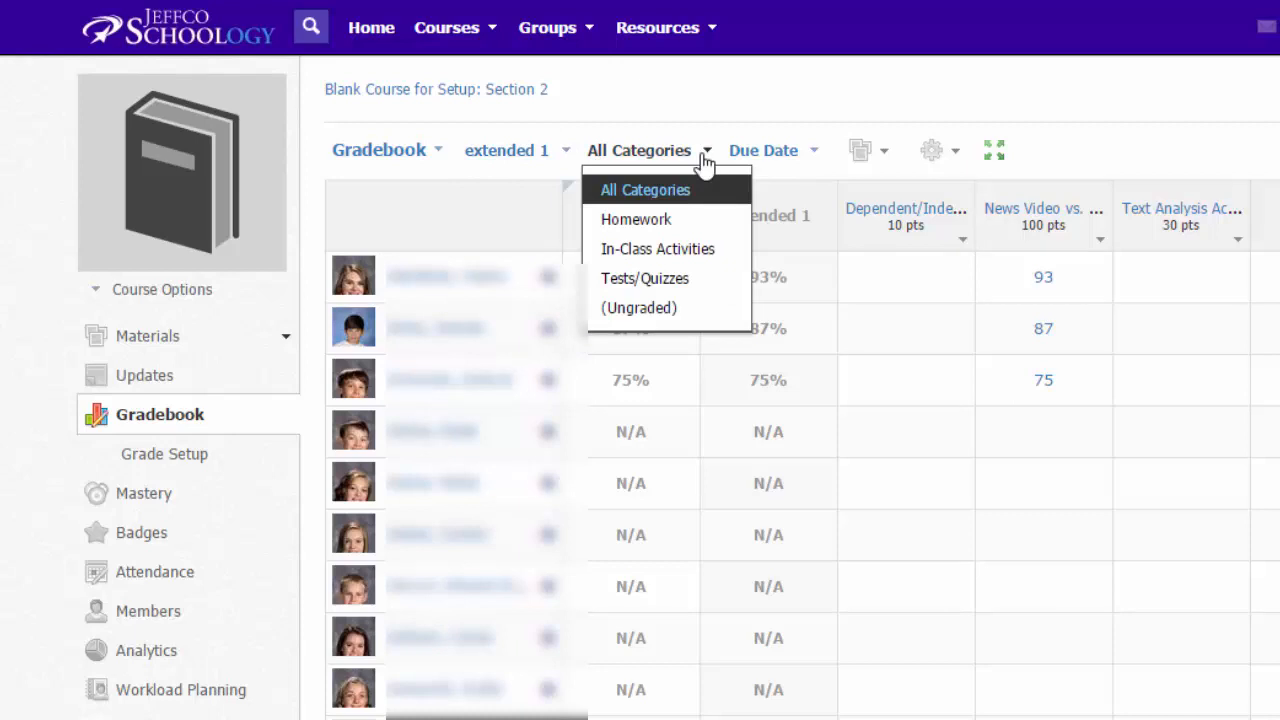
left_click(645, 189)
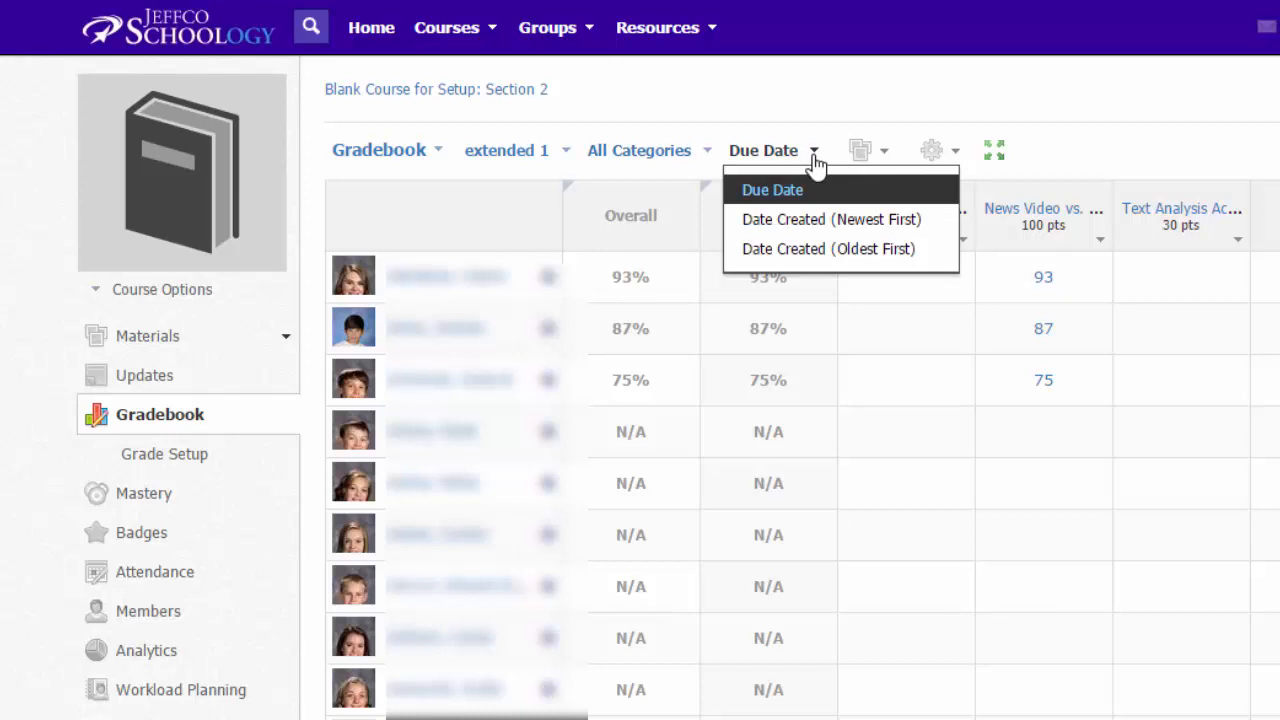
left_click(866, 150)
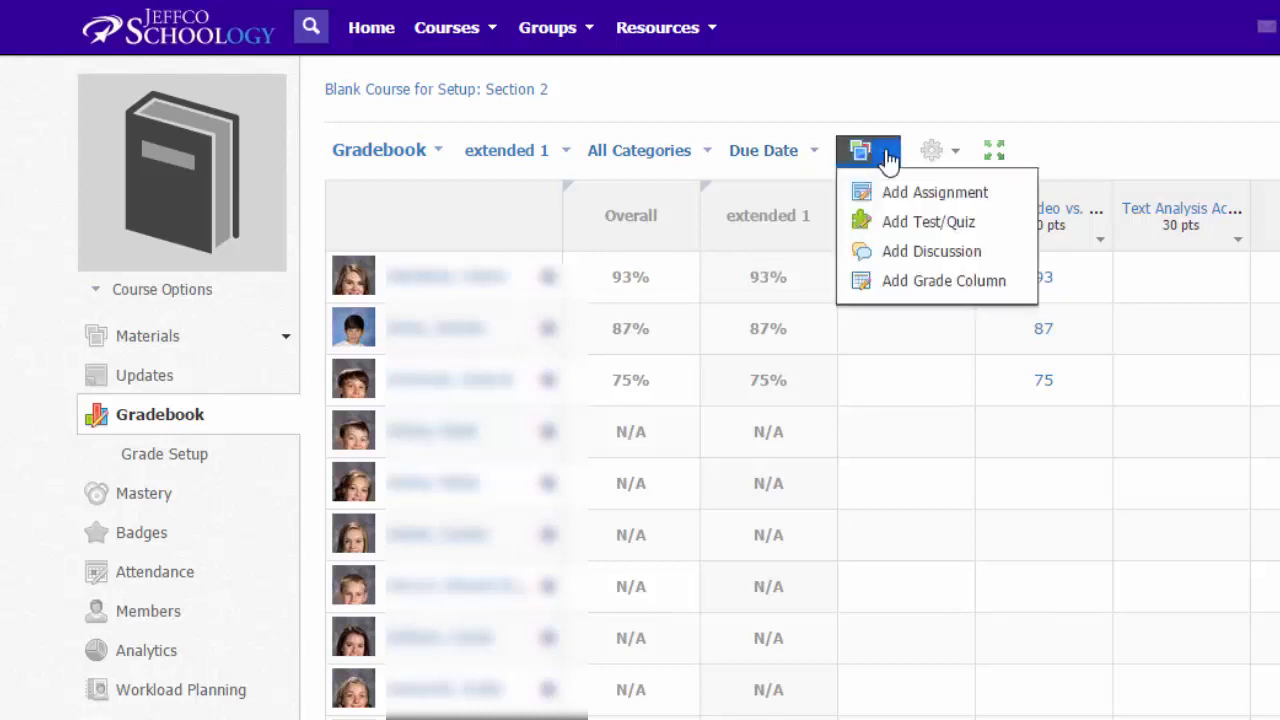
mouse_move(920, 152)
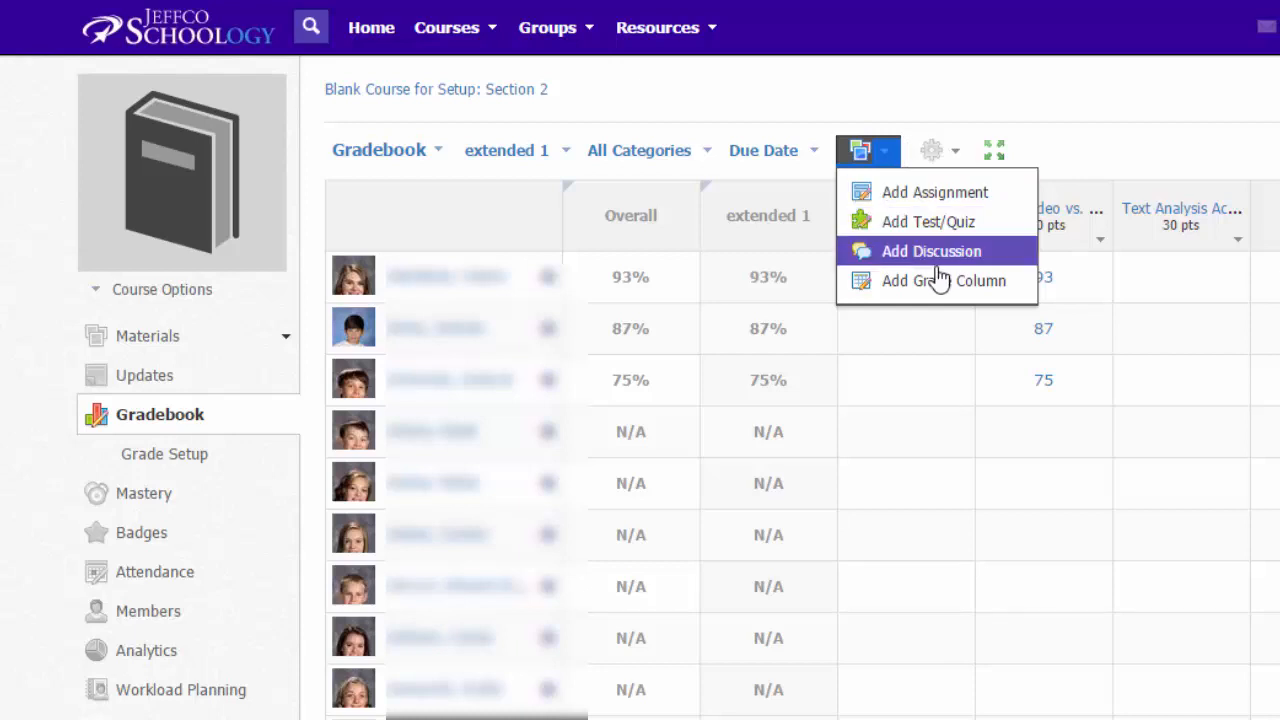
Create a 10-point 'Debate Participation' column in In-Class Activities.
left_click(940, 280)
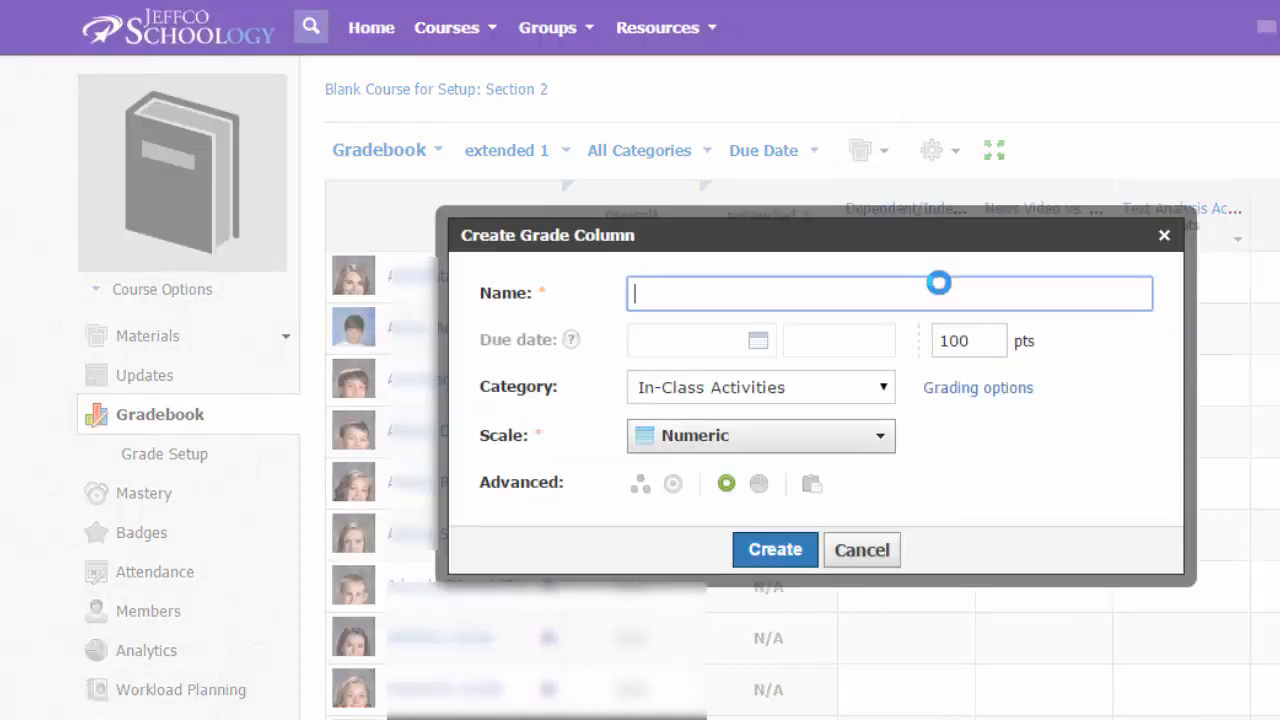
type("Debate Participation")
left_click(969, 340)
type("10")
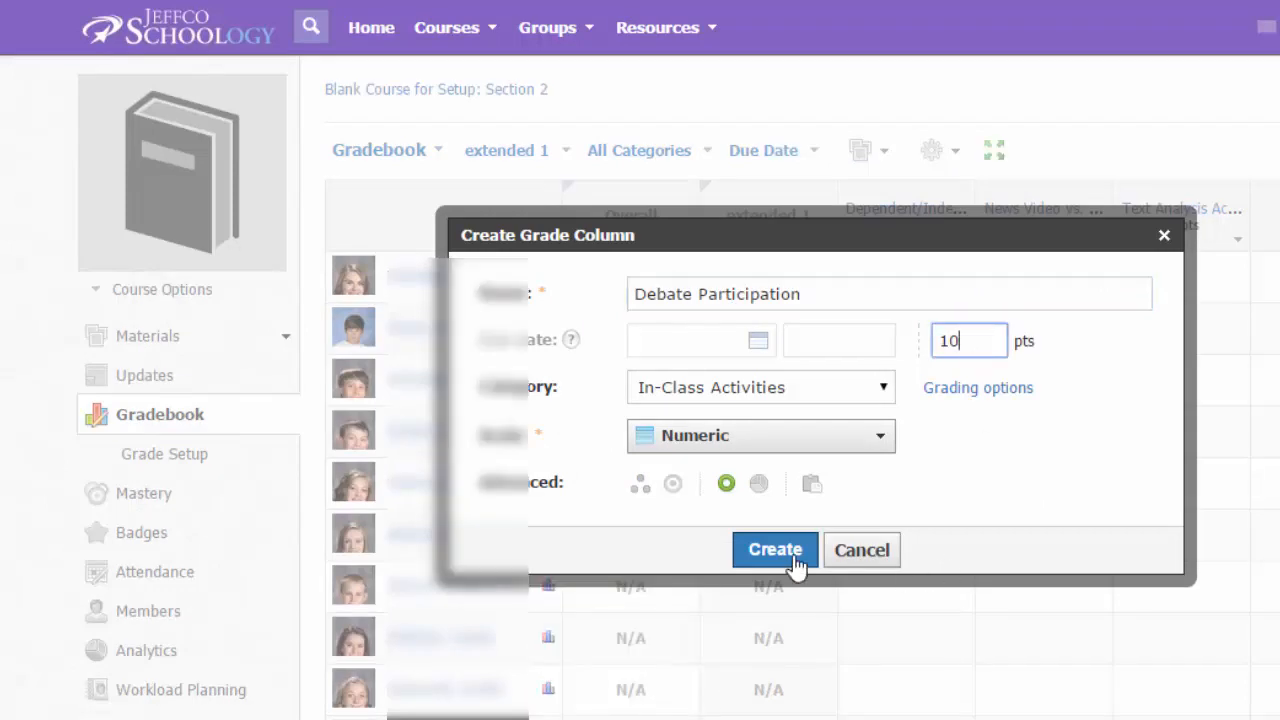
left_click(774, 550)
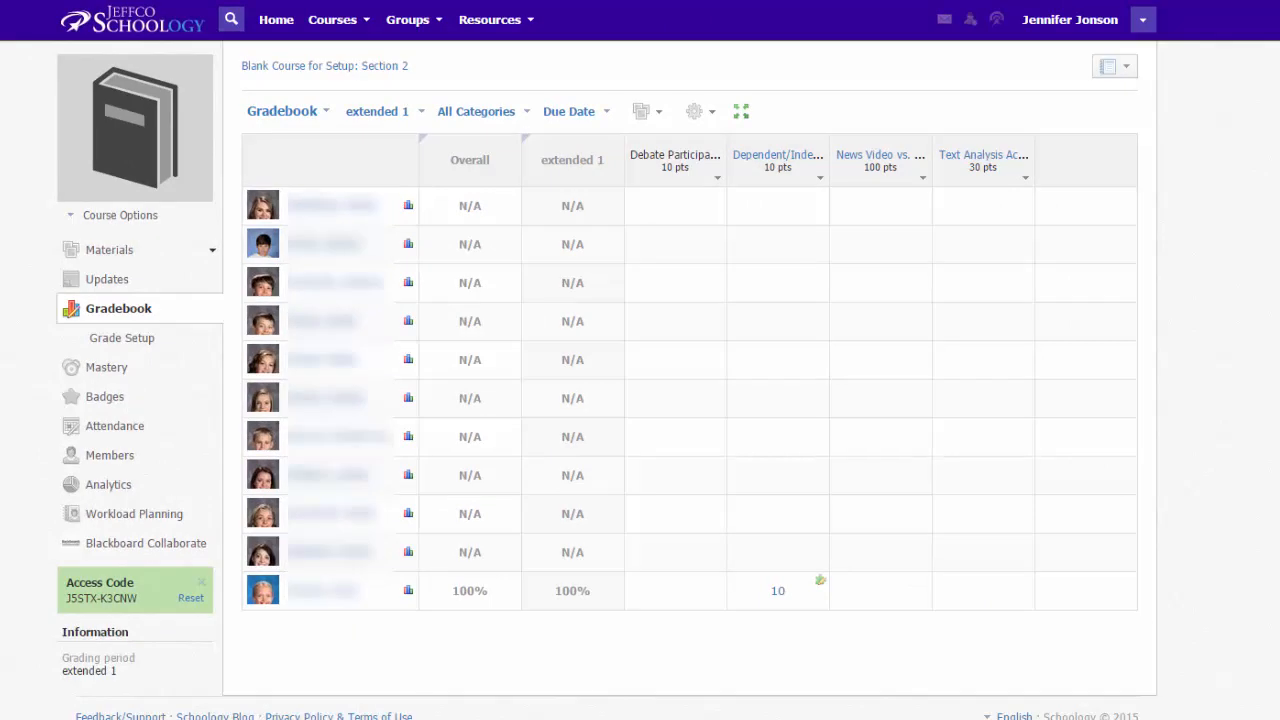
left_click(778, 590)
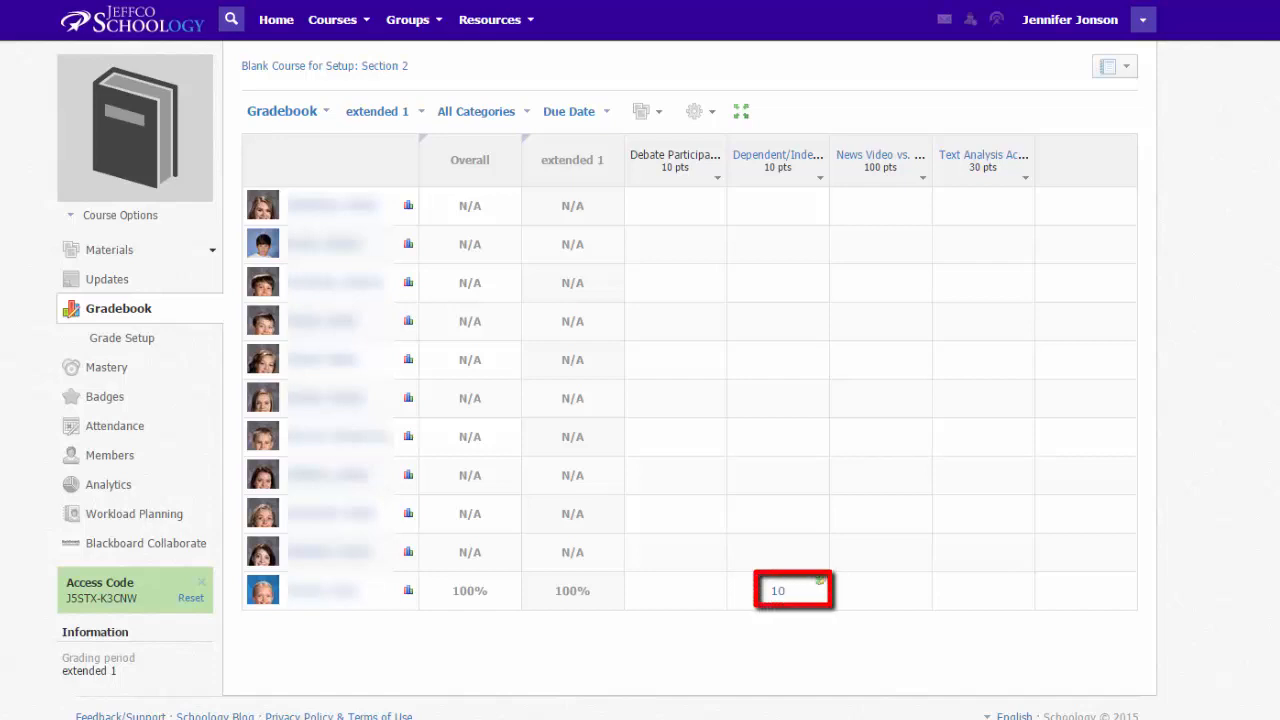
left_click(802, 624)
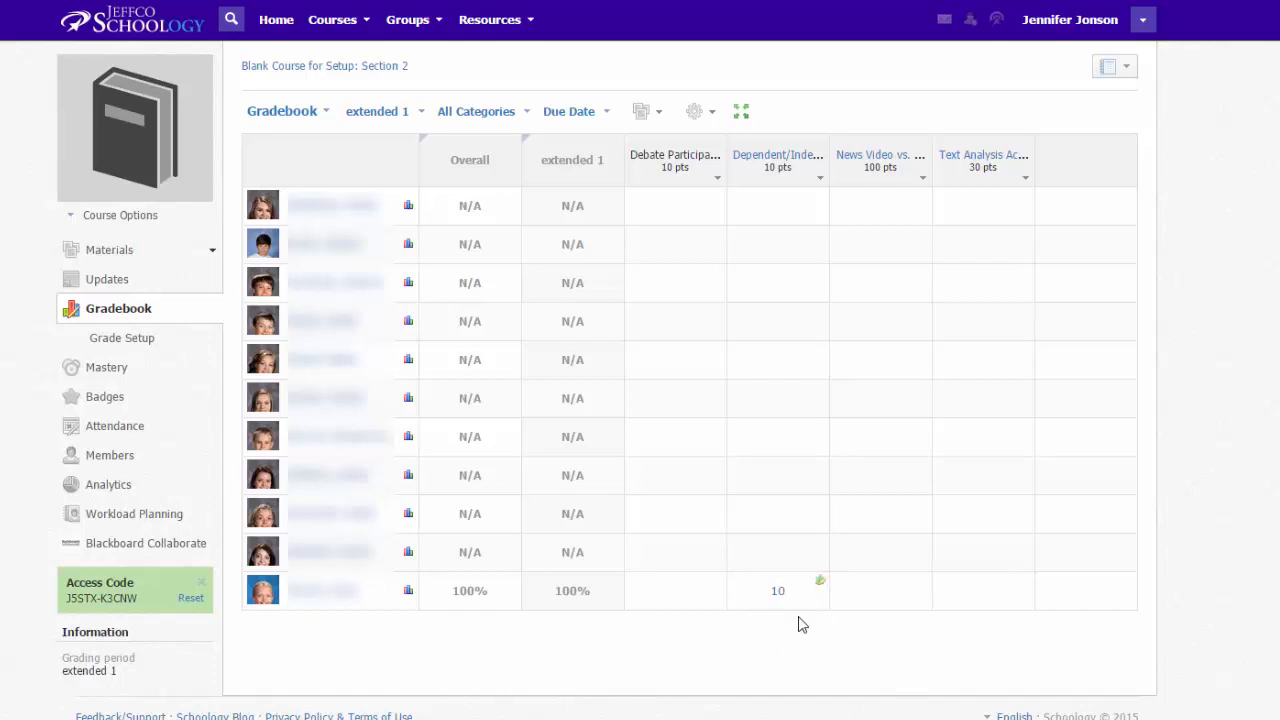
left_click(777, 590)
type("9")
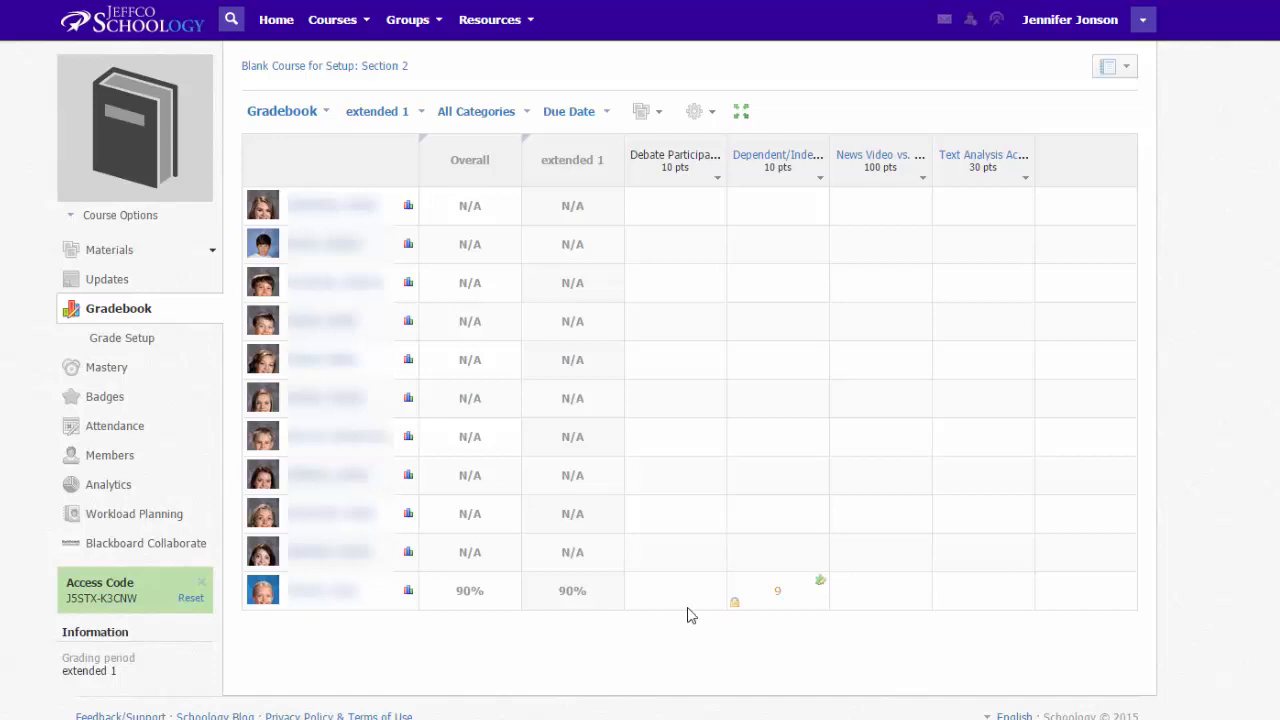
type("10")
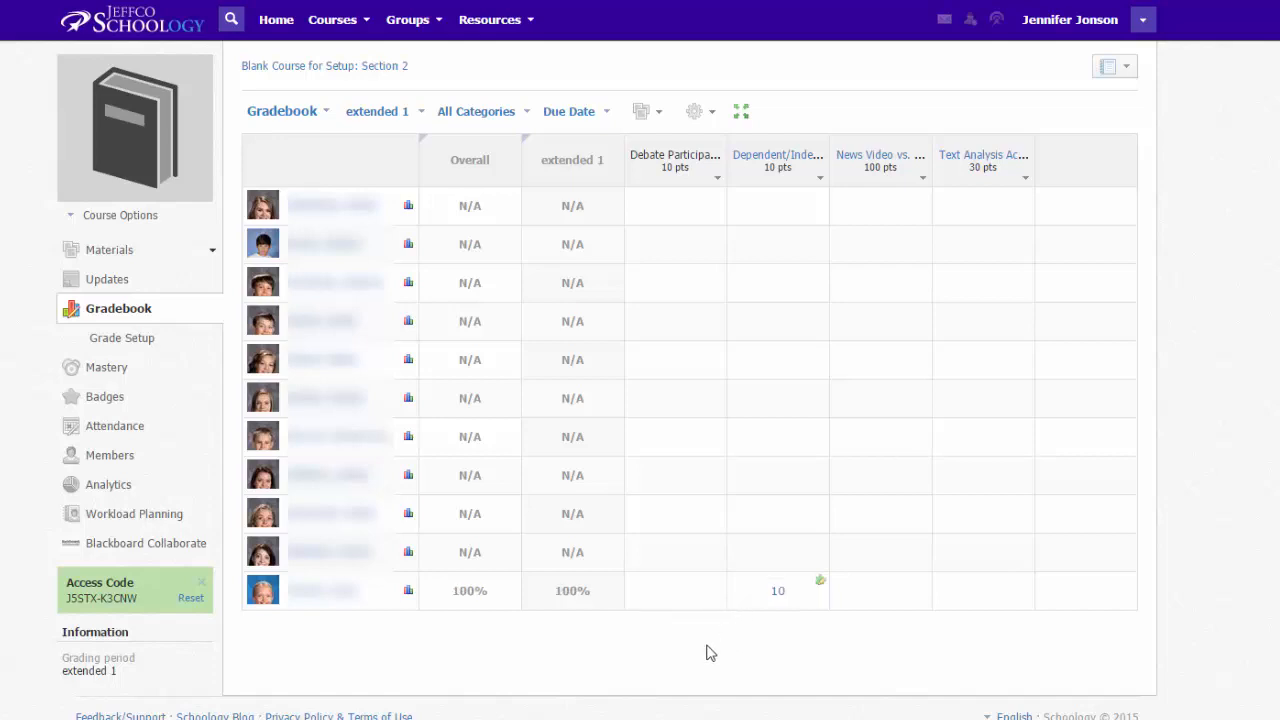
Enter News Video grades 95, 79, 83 and set all Debate Participation grades to 10.
left_click(880, 206)
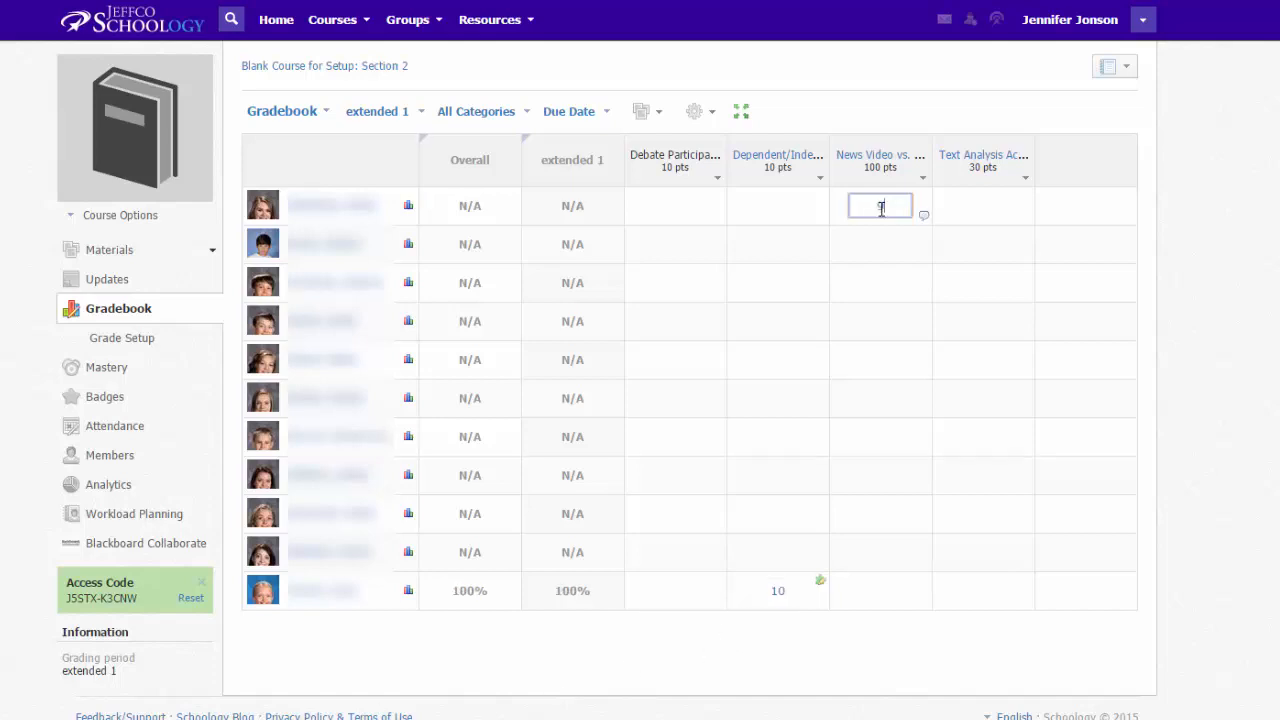
type("79")
left_click(880, 283)
type("83")
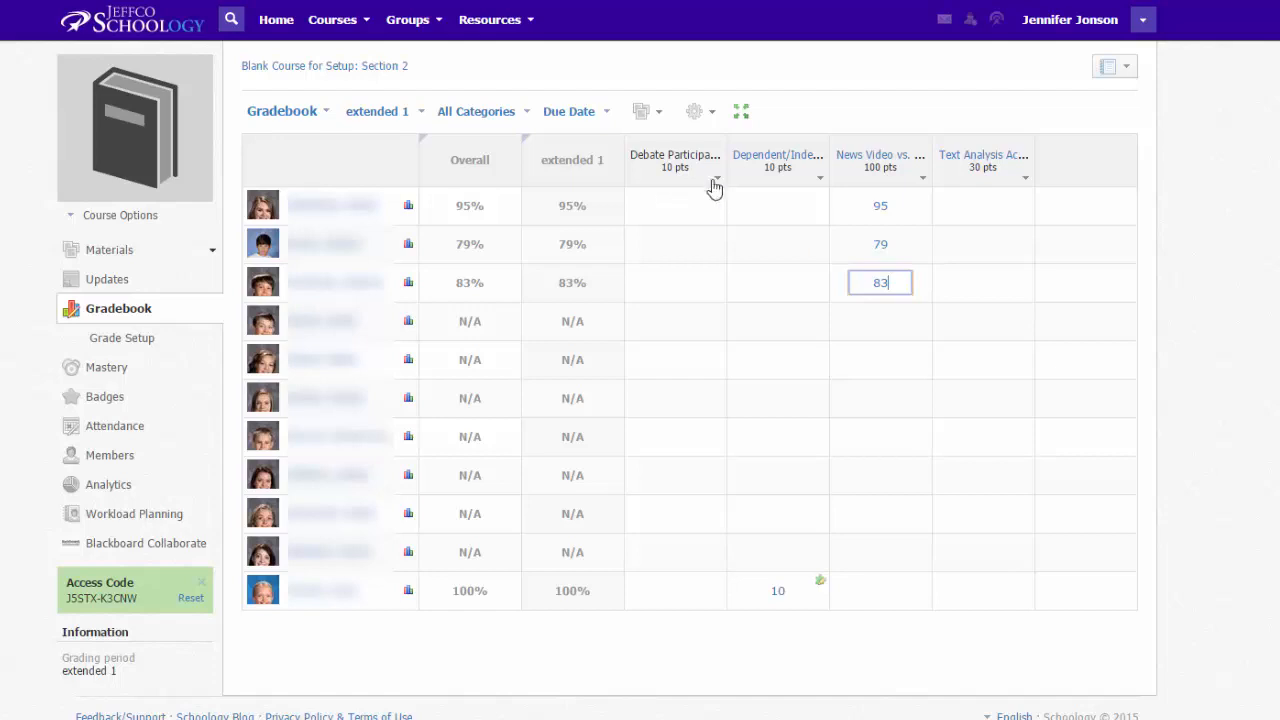
left_click(716, 178)
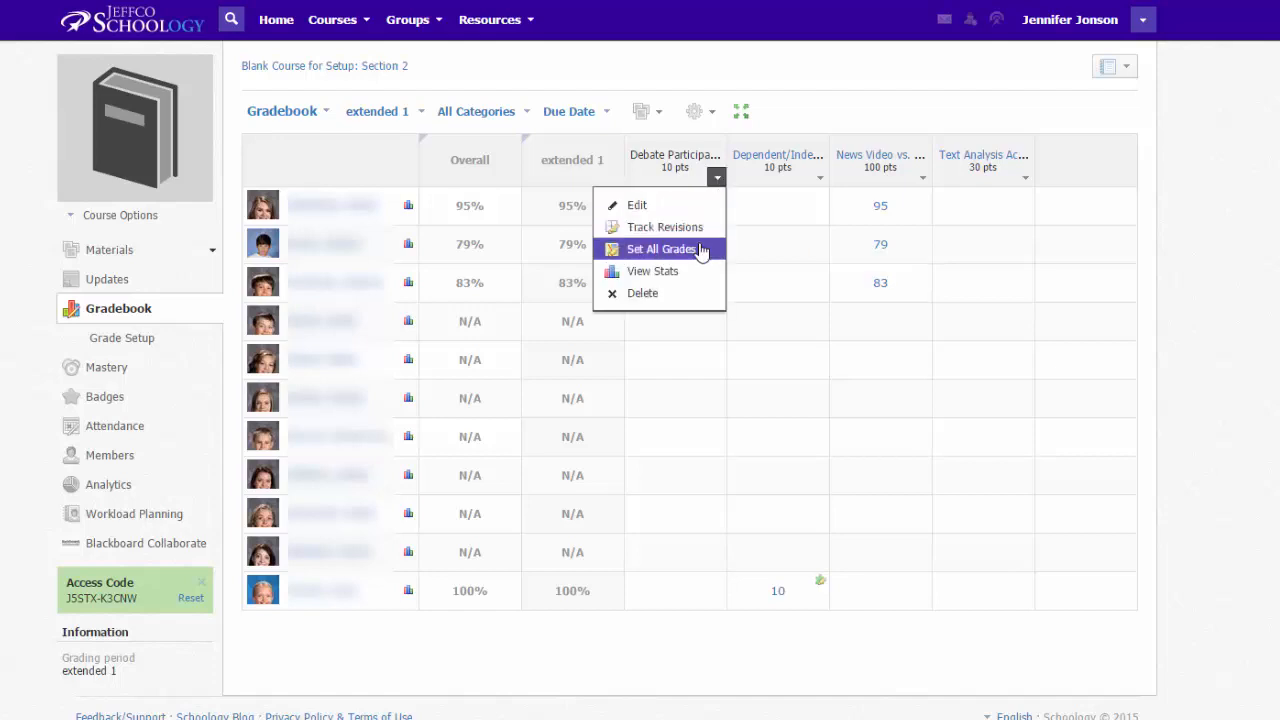
left_click(662, 249)
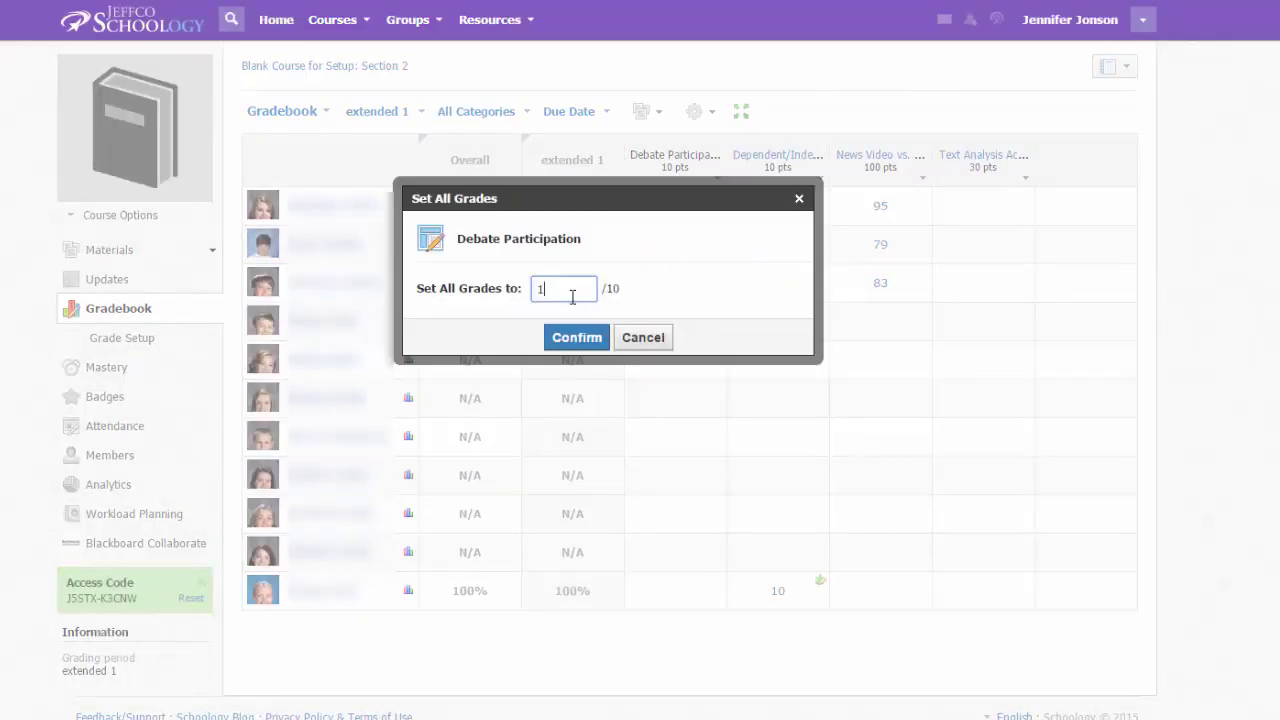
left_click(576, 337)
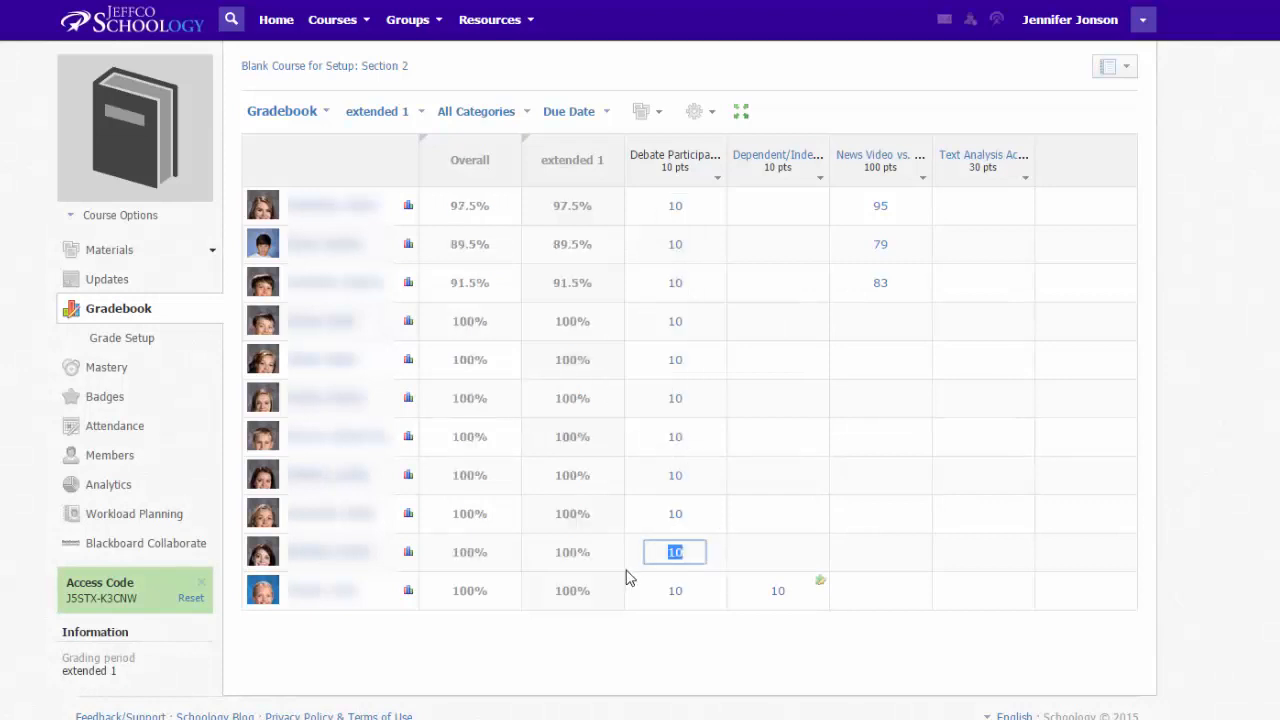
type("8")
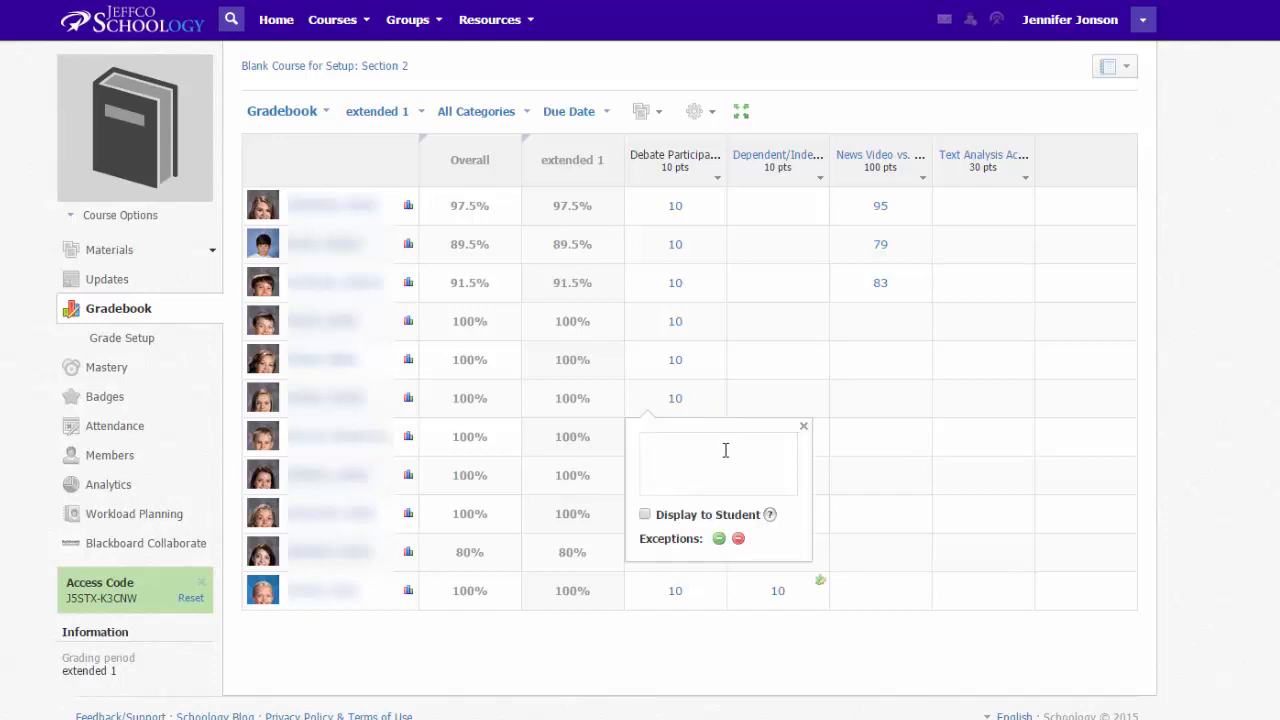
Enter the comment "Great preparation" on the sixth student's Debate Participation grade and save it.
type("Great p")
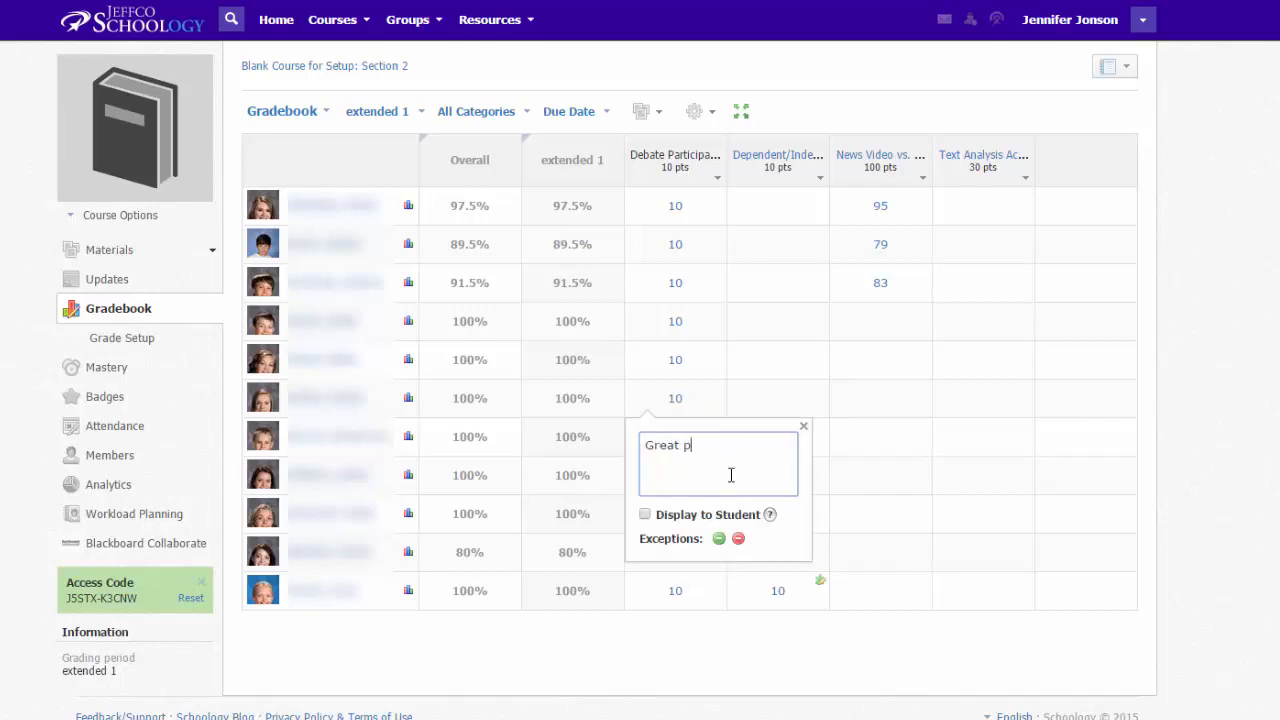
type("reparation")
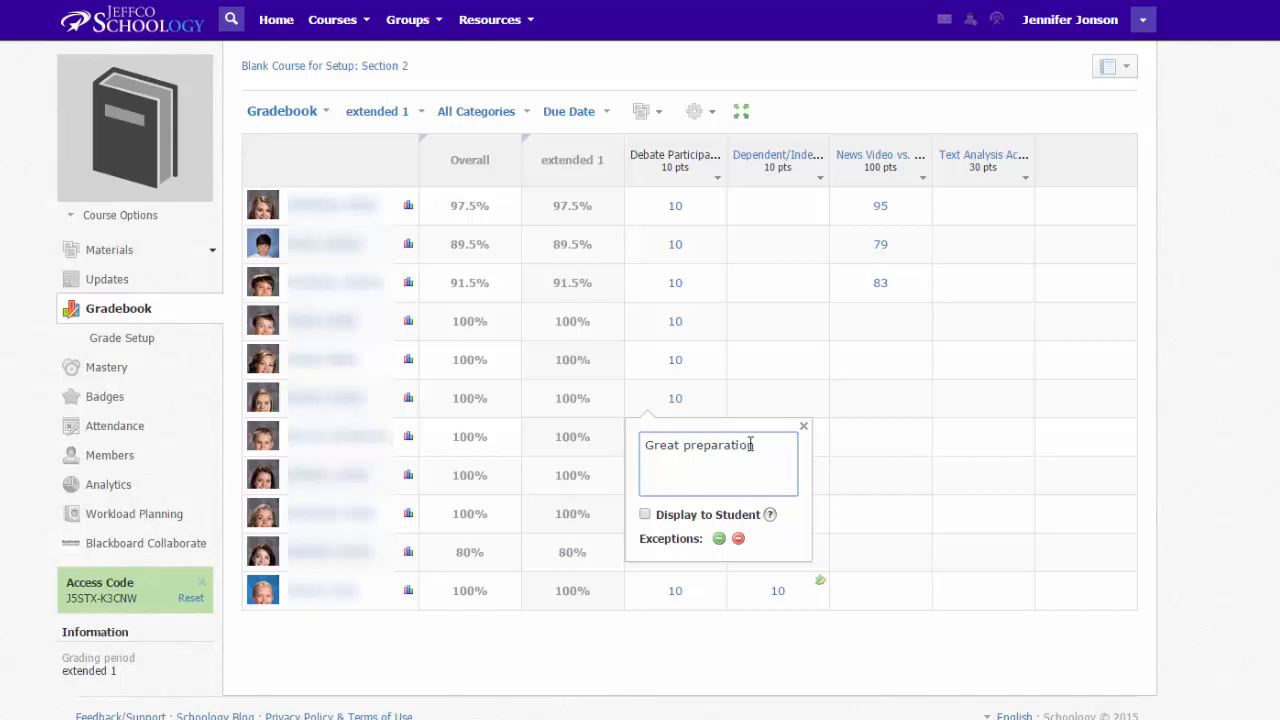
left_click(645, 514)
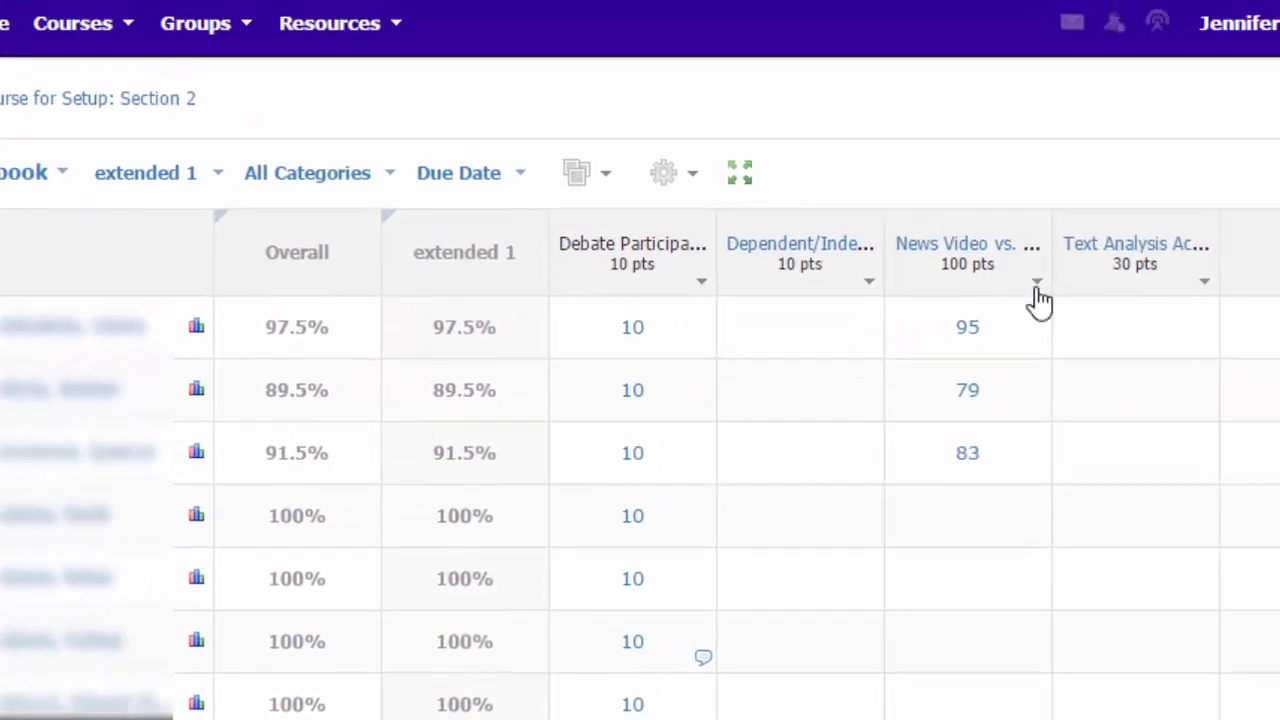
View the News Video column options, then the gear menu's bulk edit, report, export and import tools.
left_click(1032, 282)
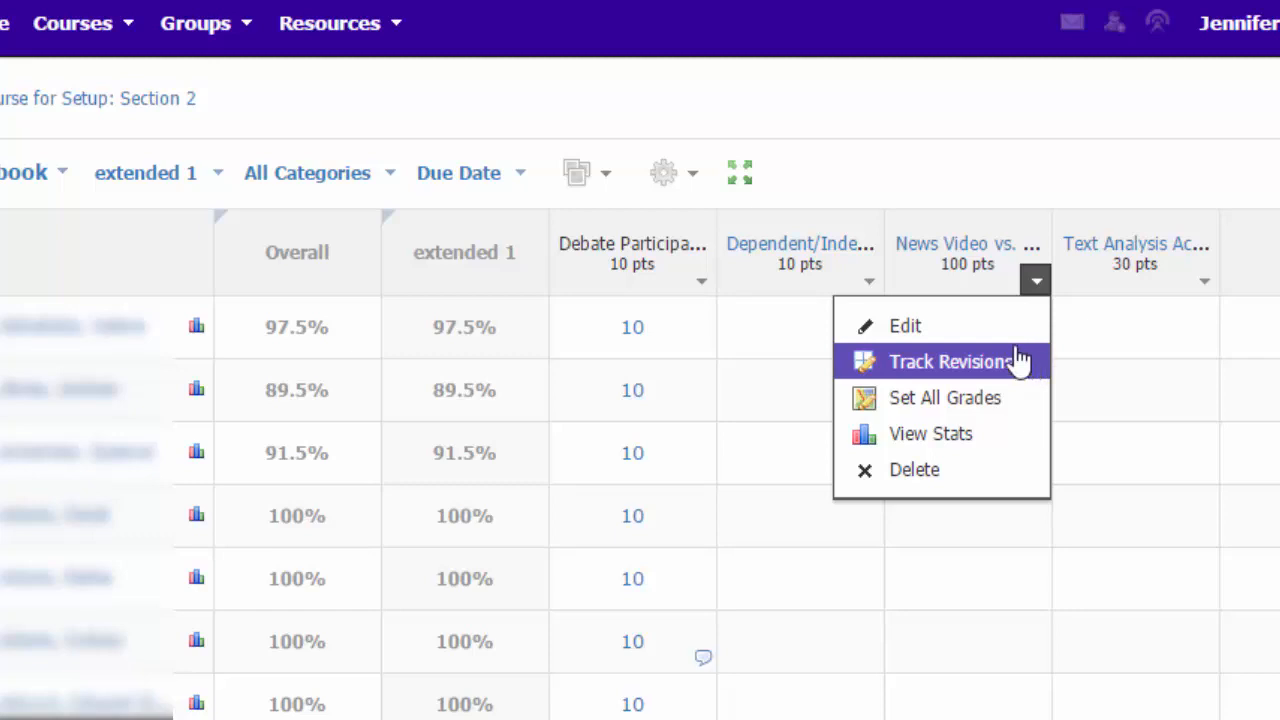
left_click(672, 172)
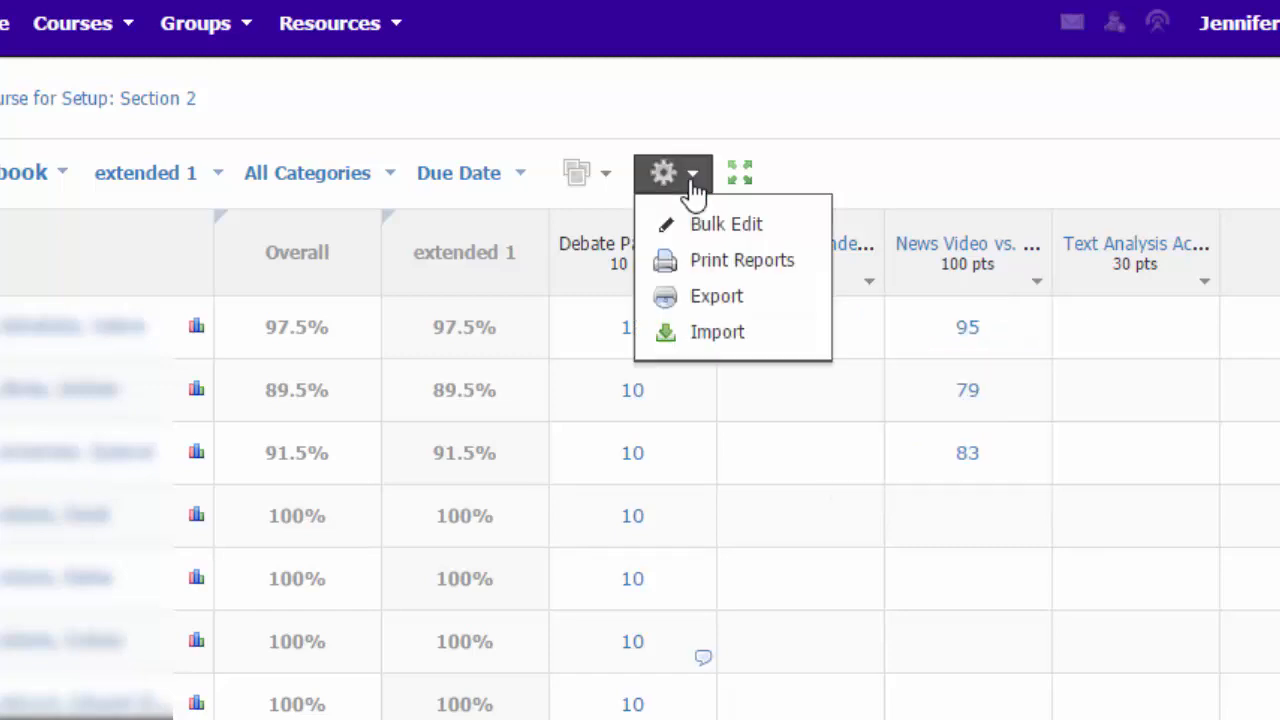
mouse_move(732, 260)
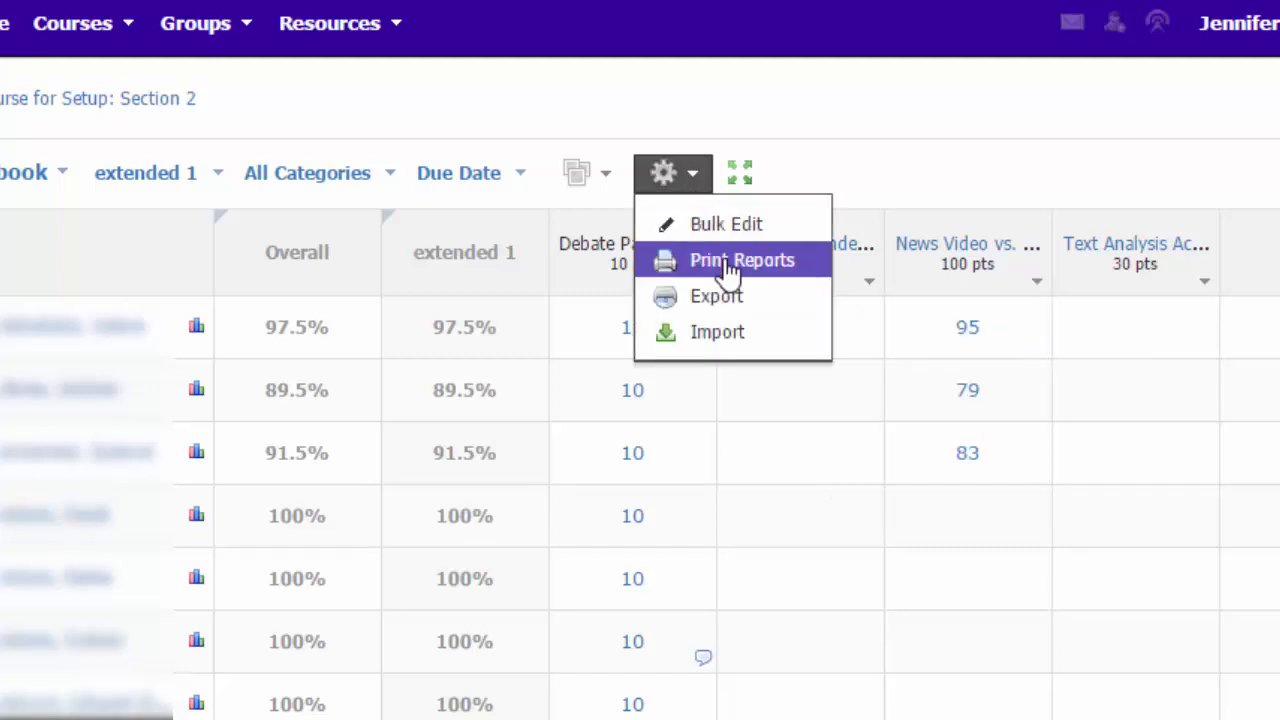
left_click(741, 260)
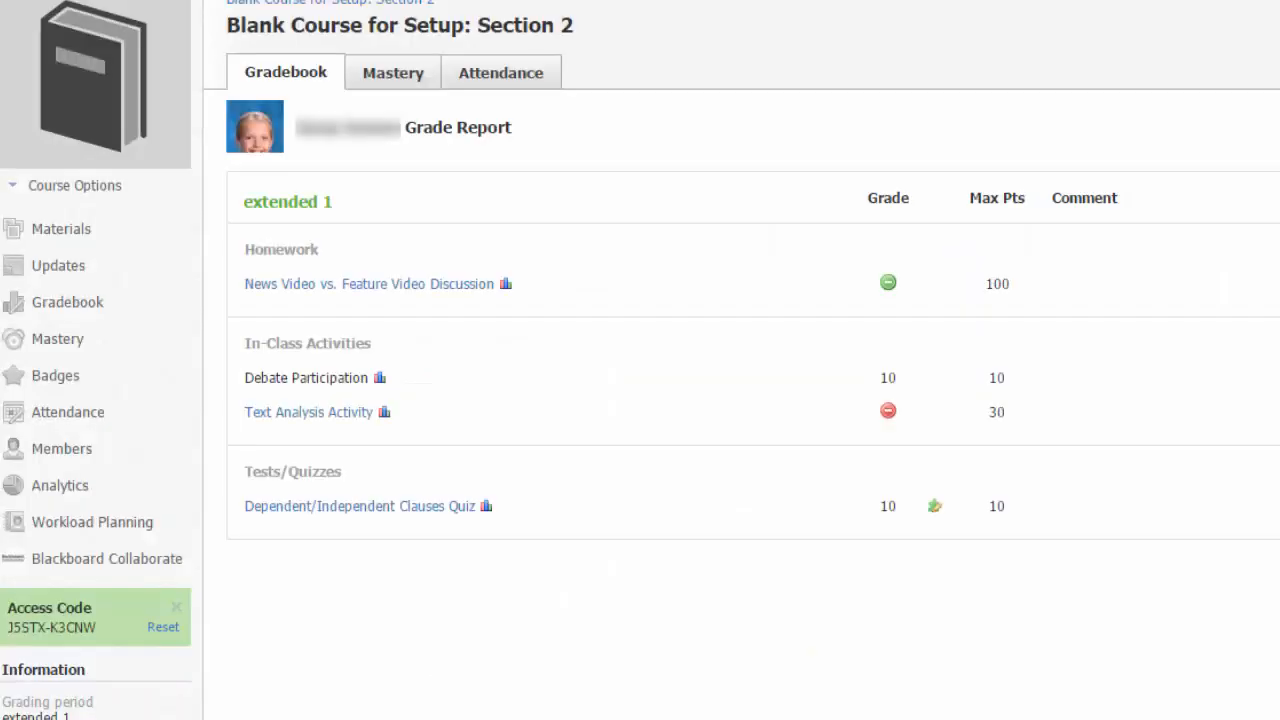
mouse_move(61, 228)
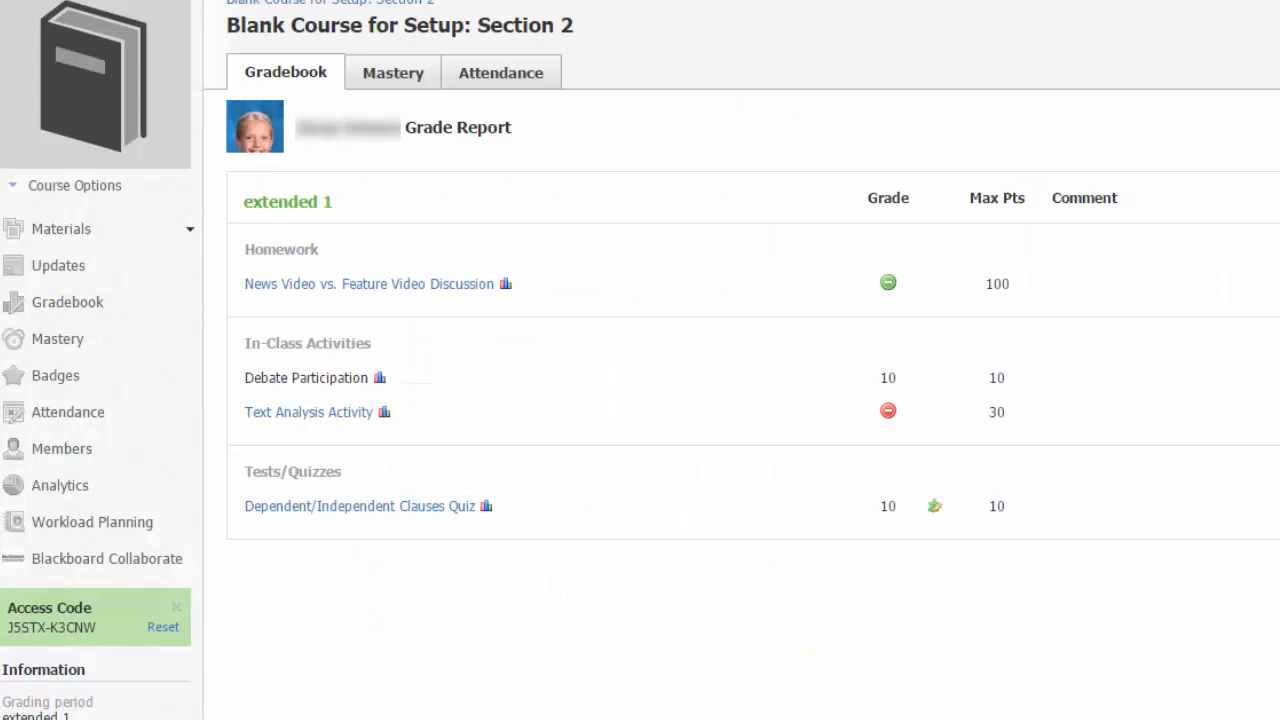
left_click(799, 55)
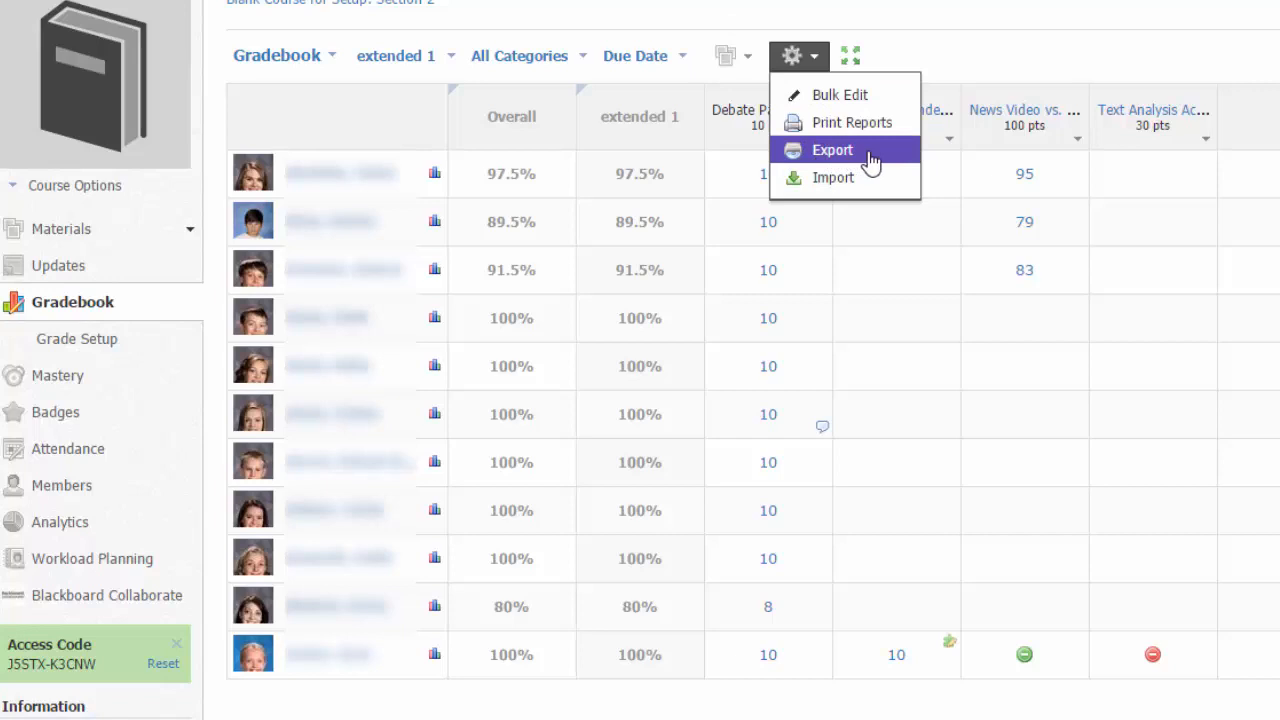
mouse_move(865, 187)
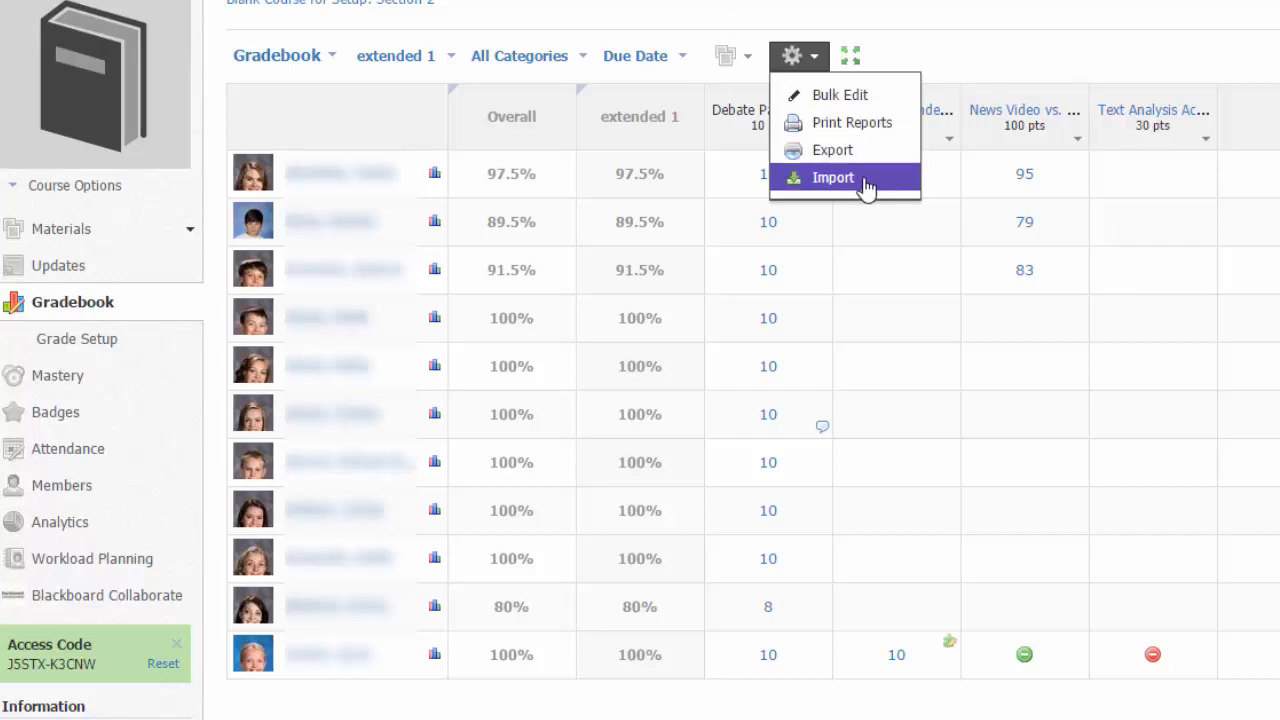